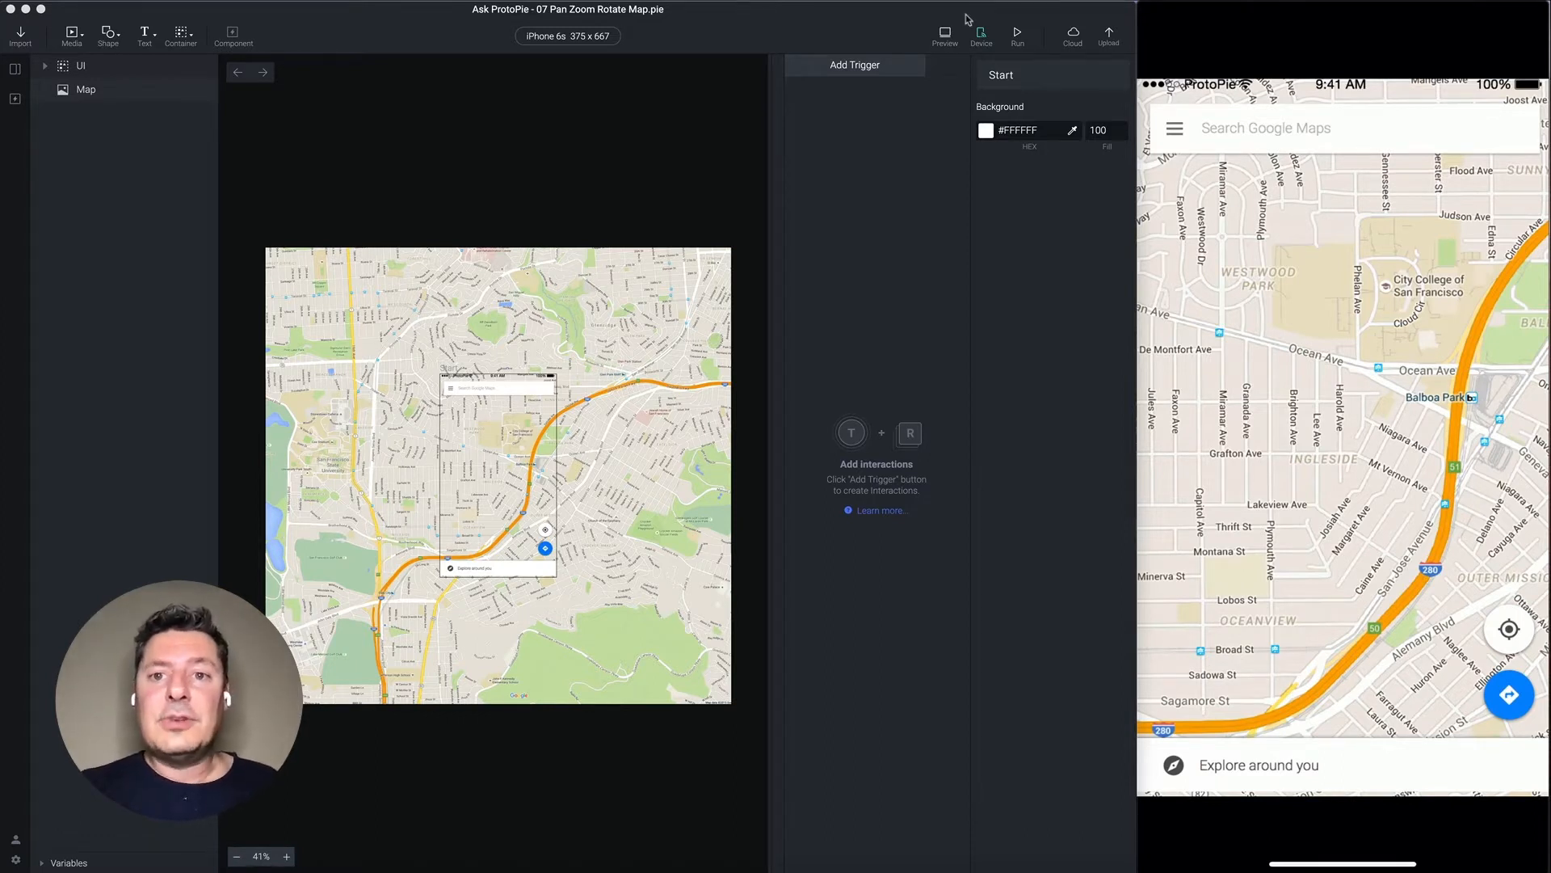
pyautogui.moveTo(900, 14)
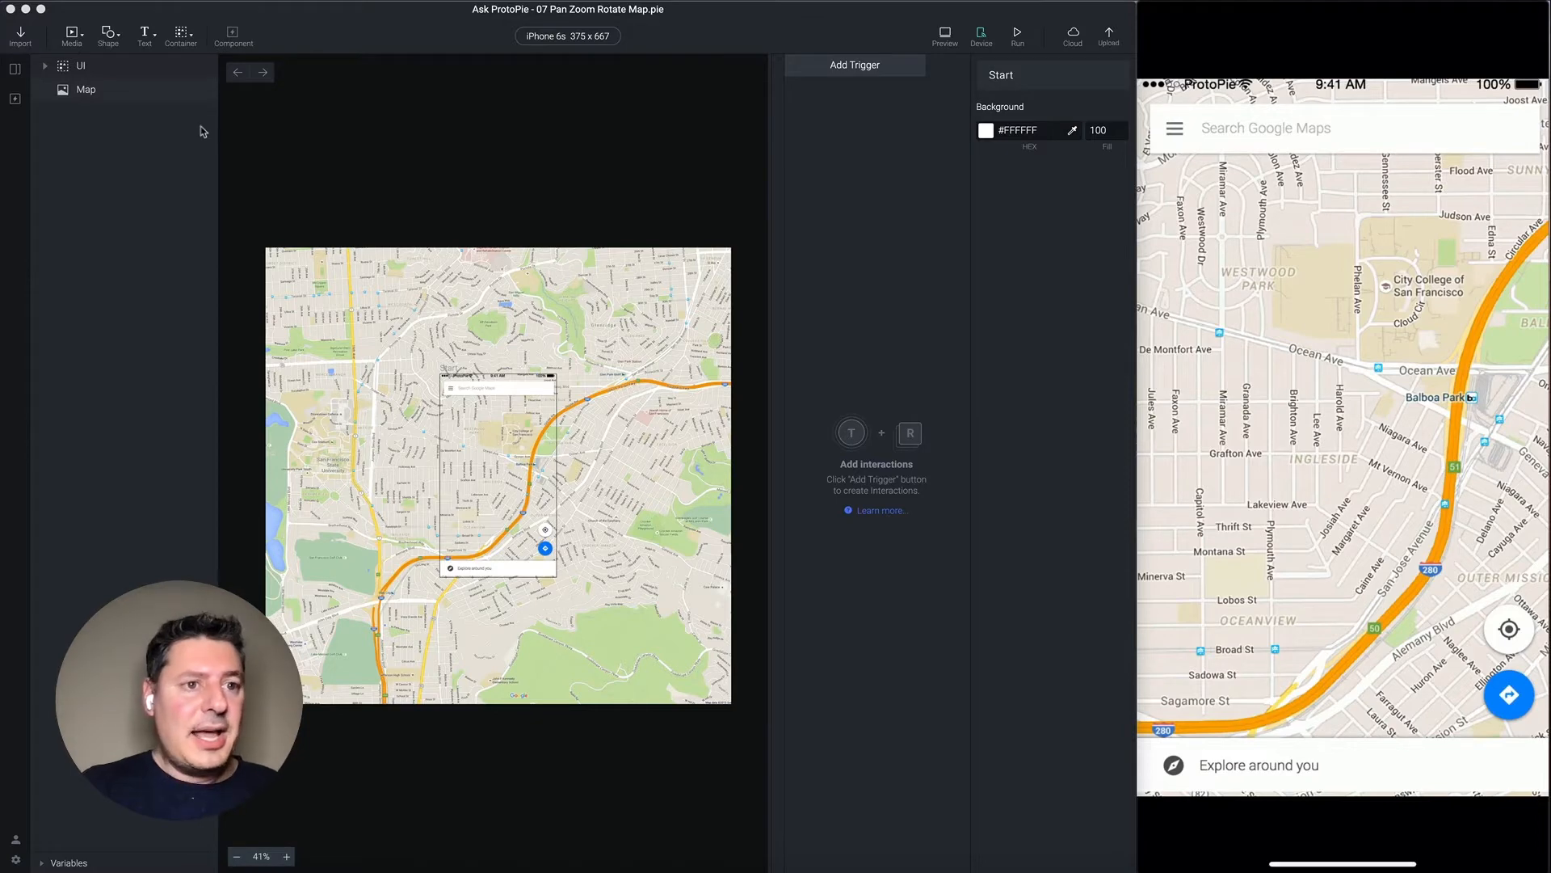
# Add a Drag trigger on its target layer and attach a Move response.
pyautogui.click(87, 89)
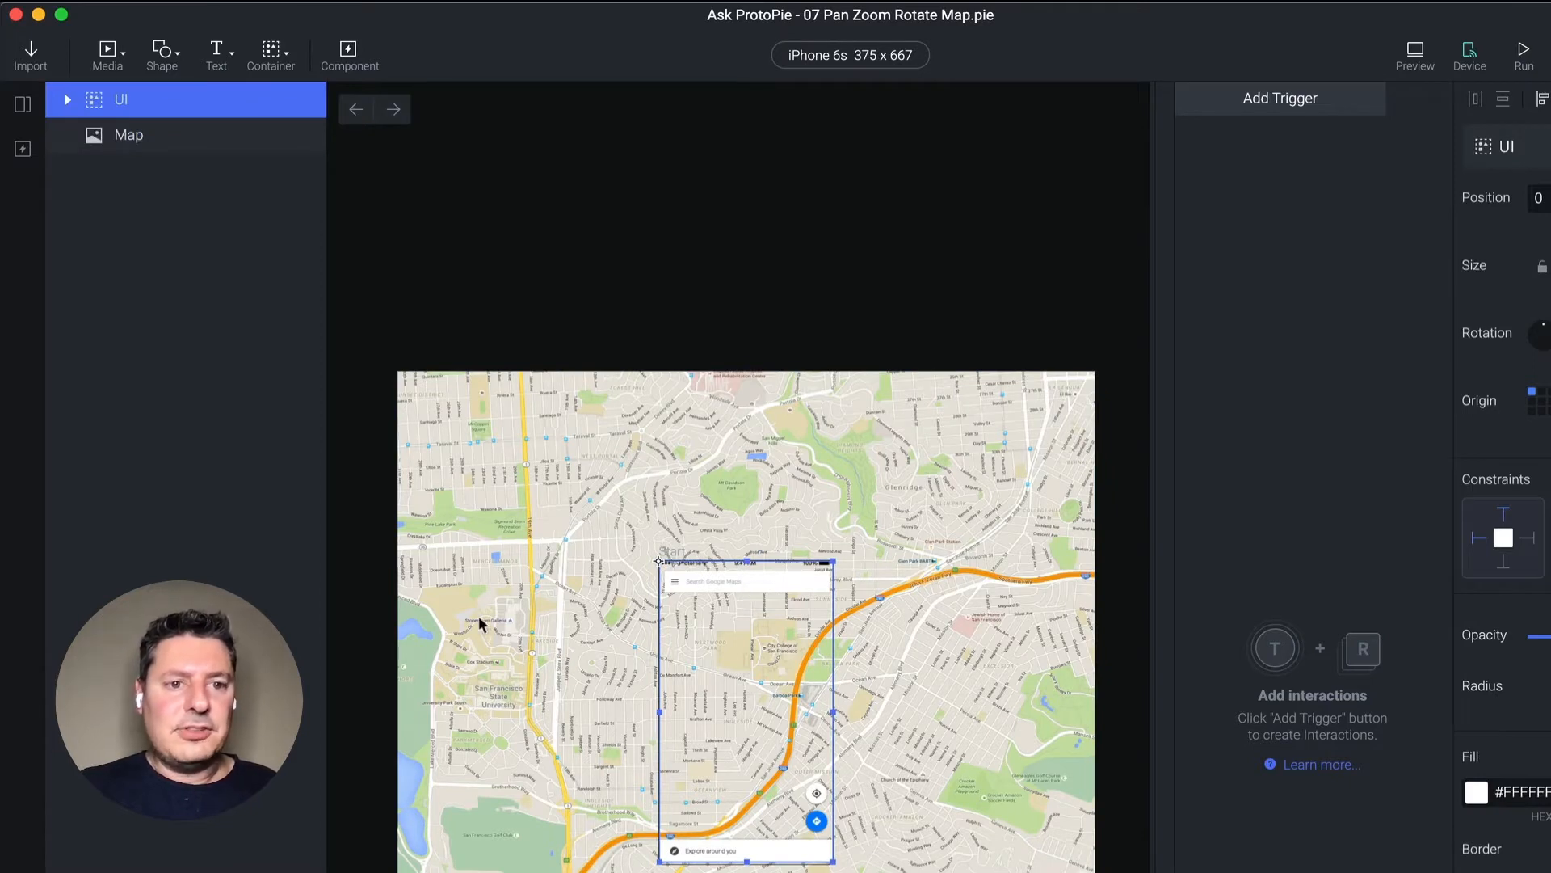
pyautogui.click(129, 135)
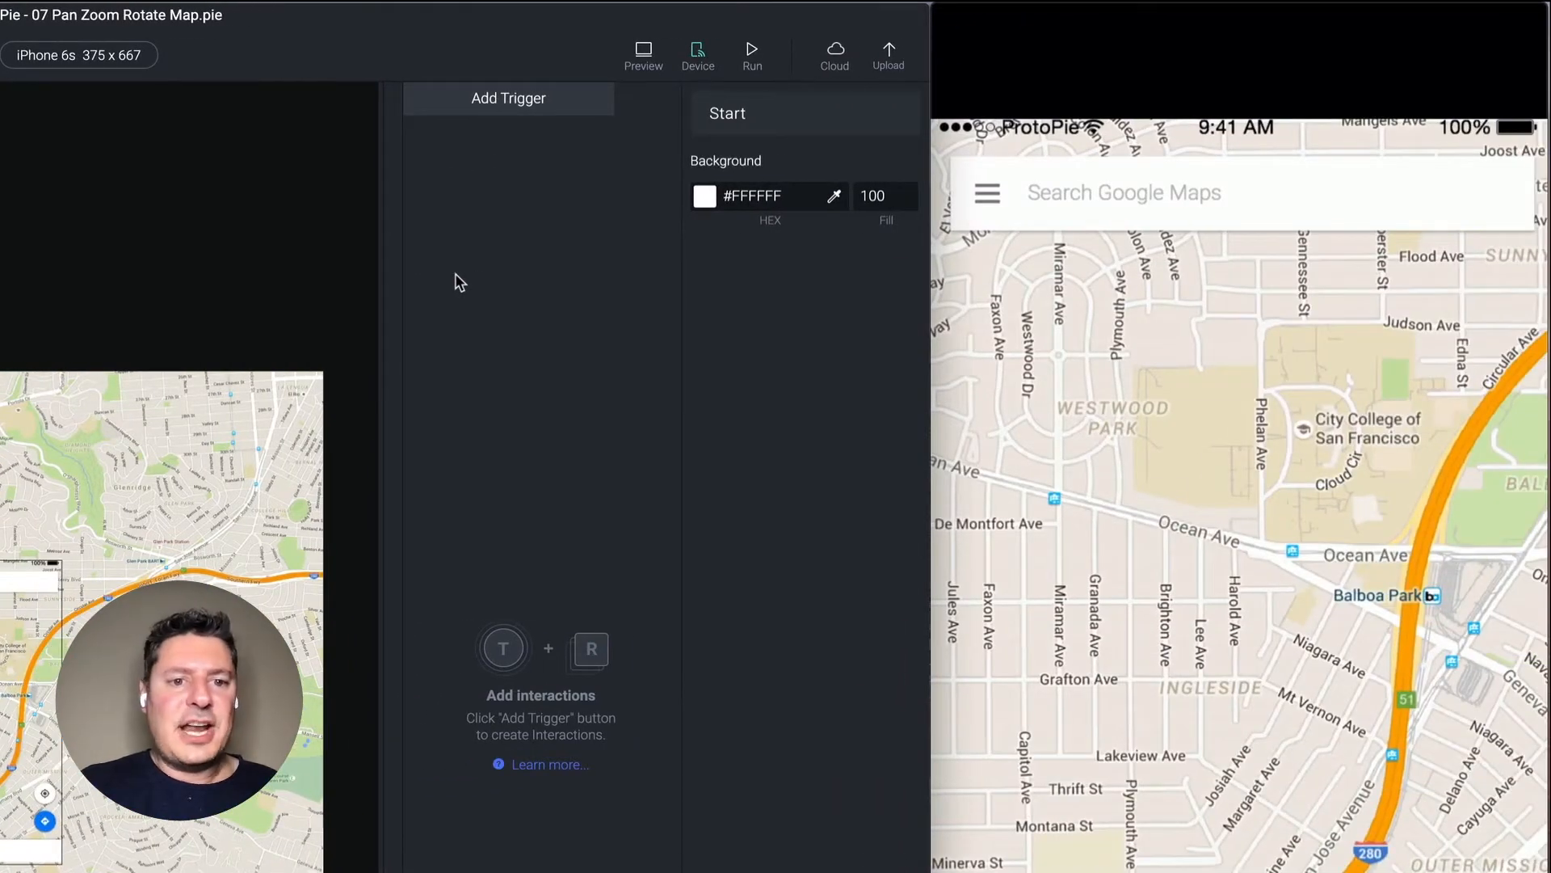
pyautogui.moveTo(375, 250)
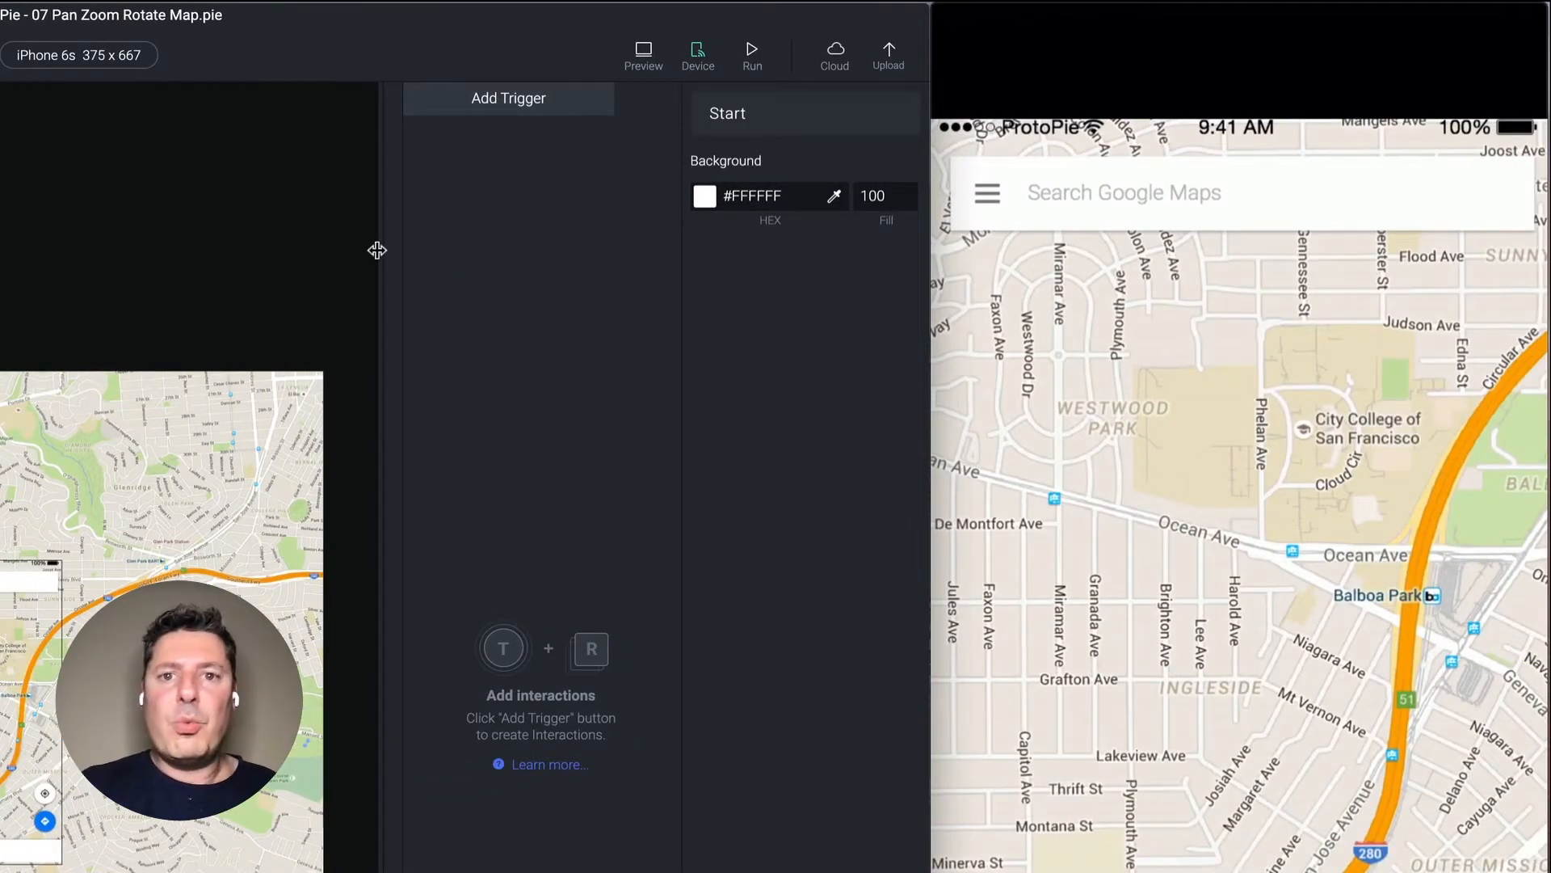
pyautogui.click(509, 97)
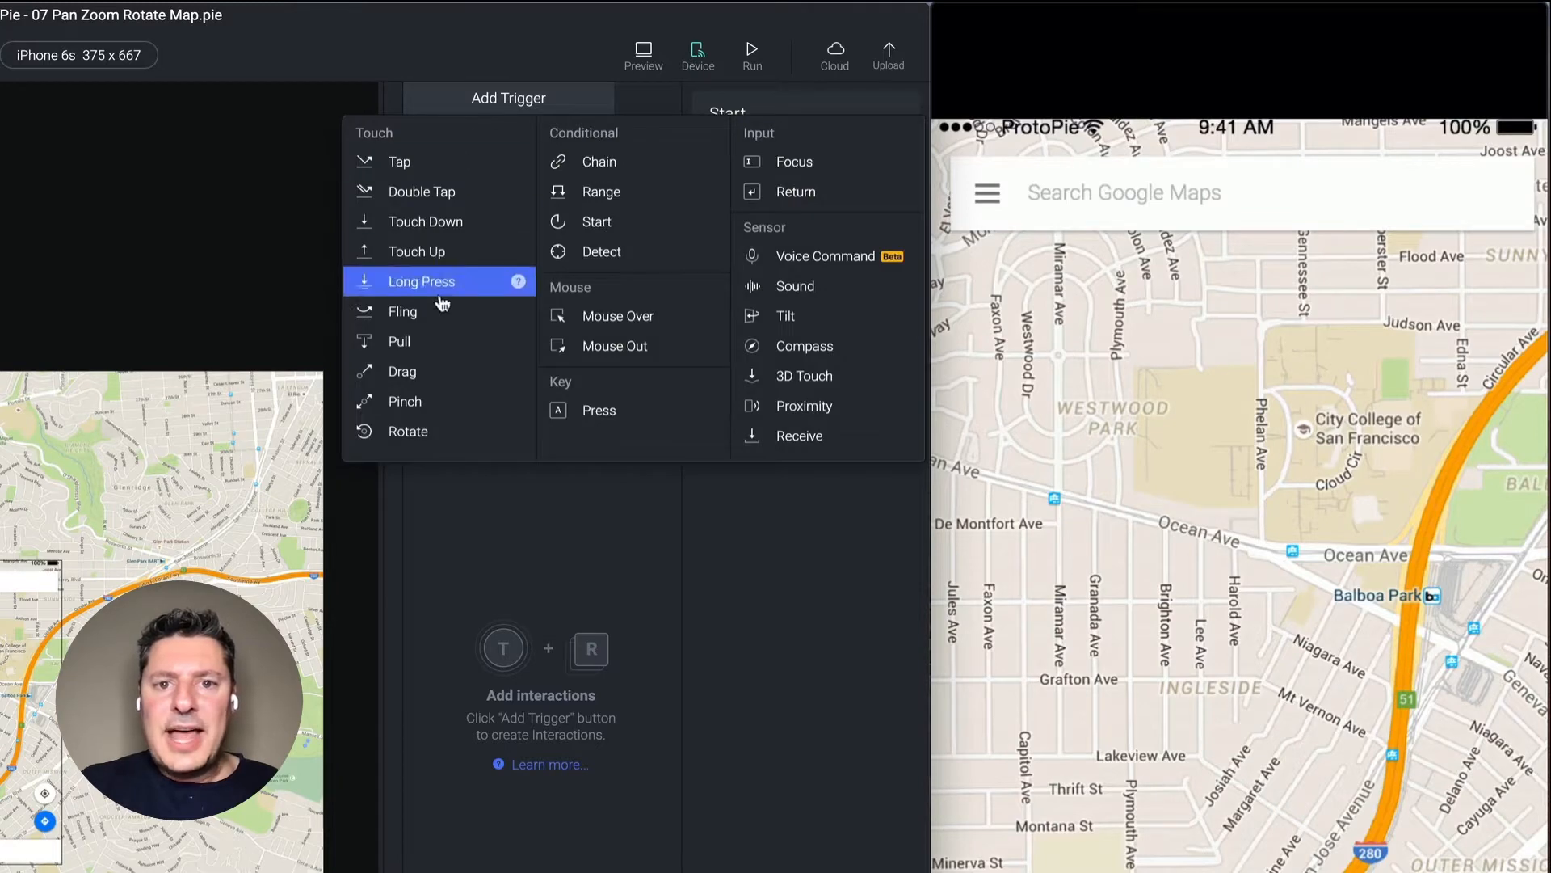
pyautogui.click(402, 371)
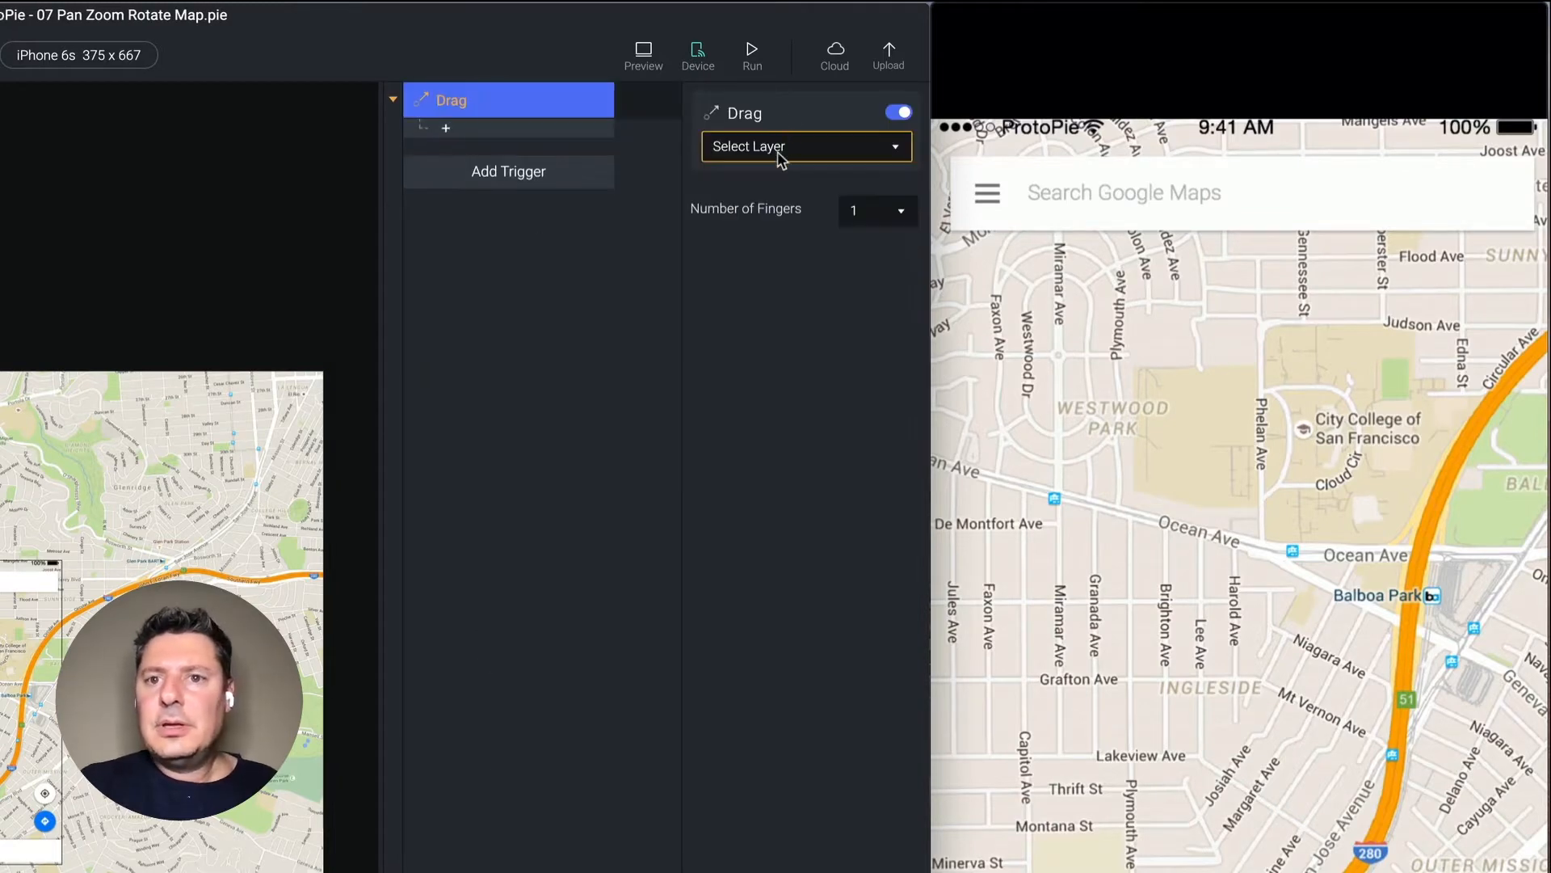
pyautogui.click(806, 146)
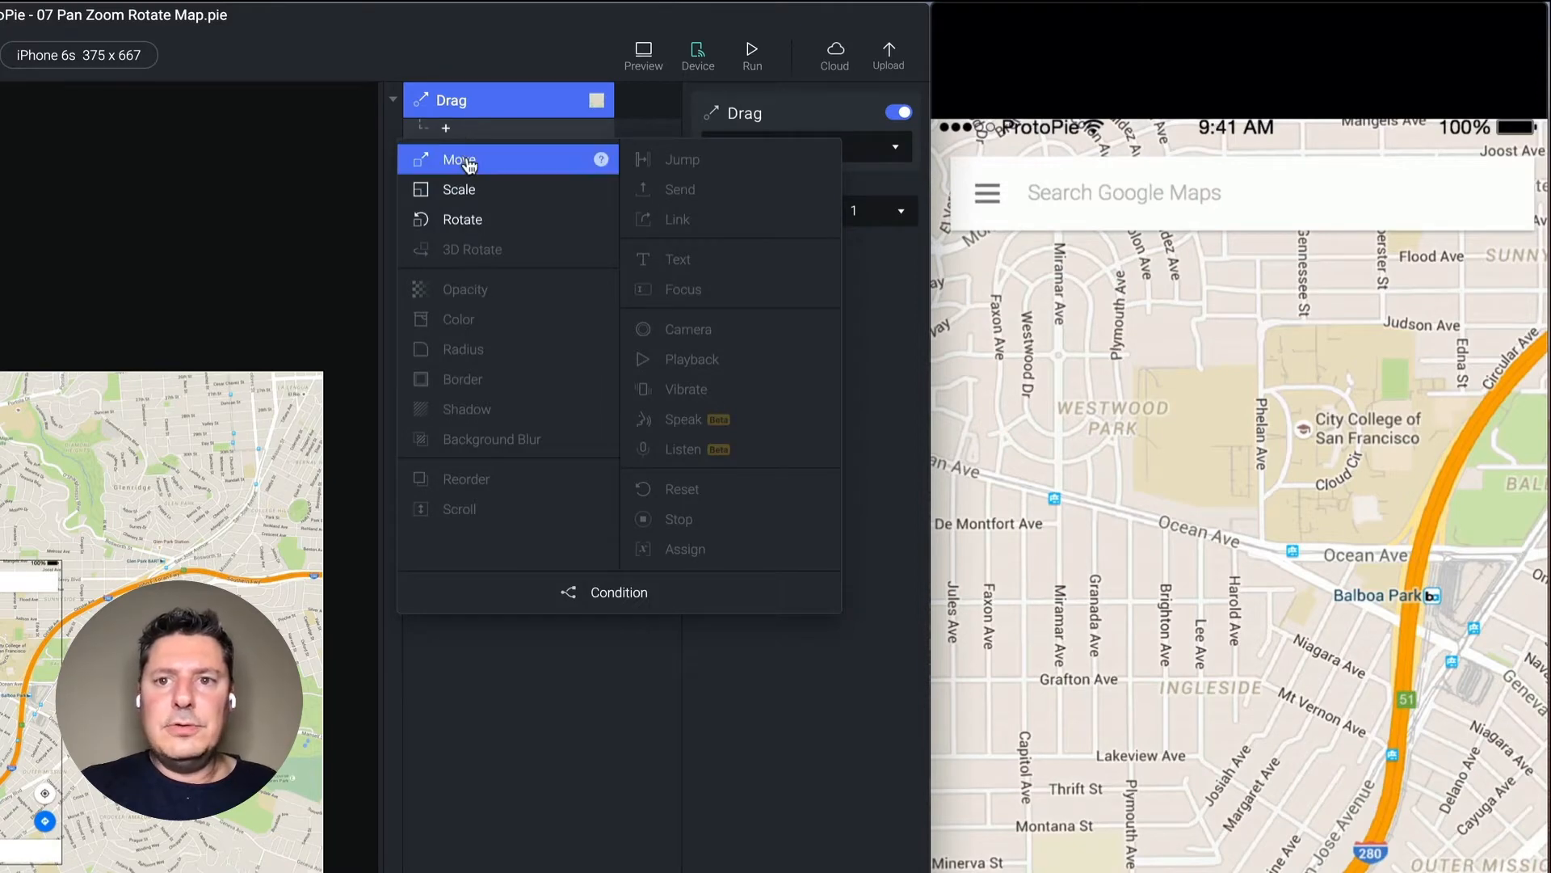
pyautogui.click(458, 159)
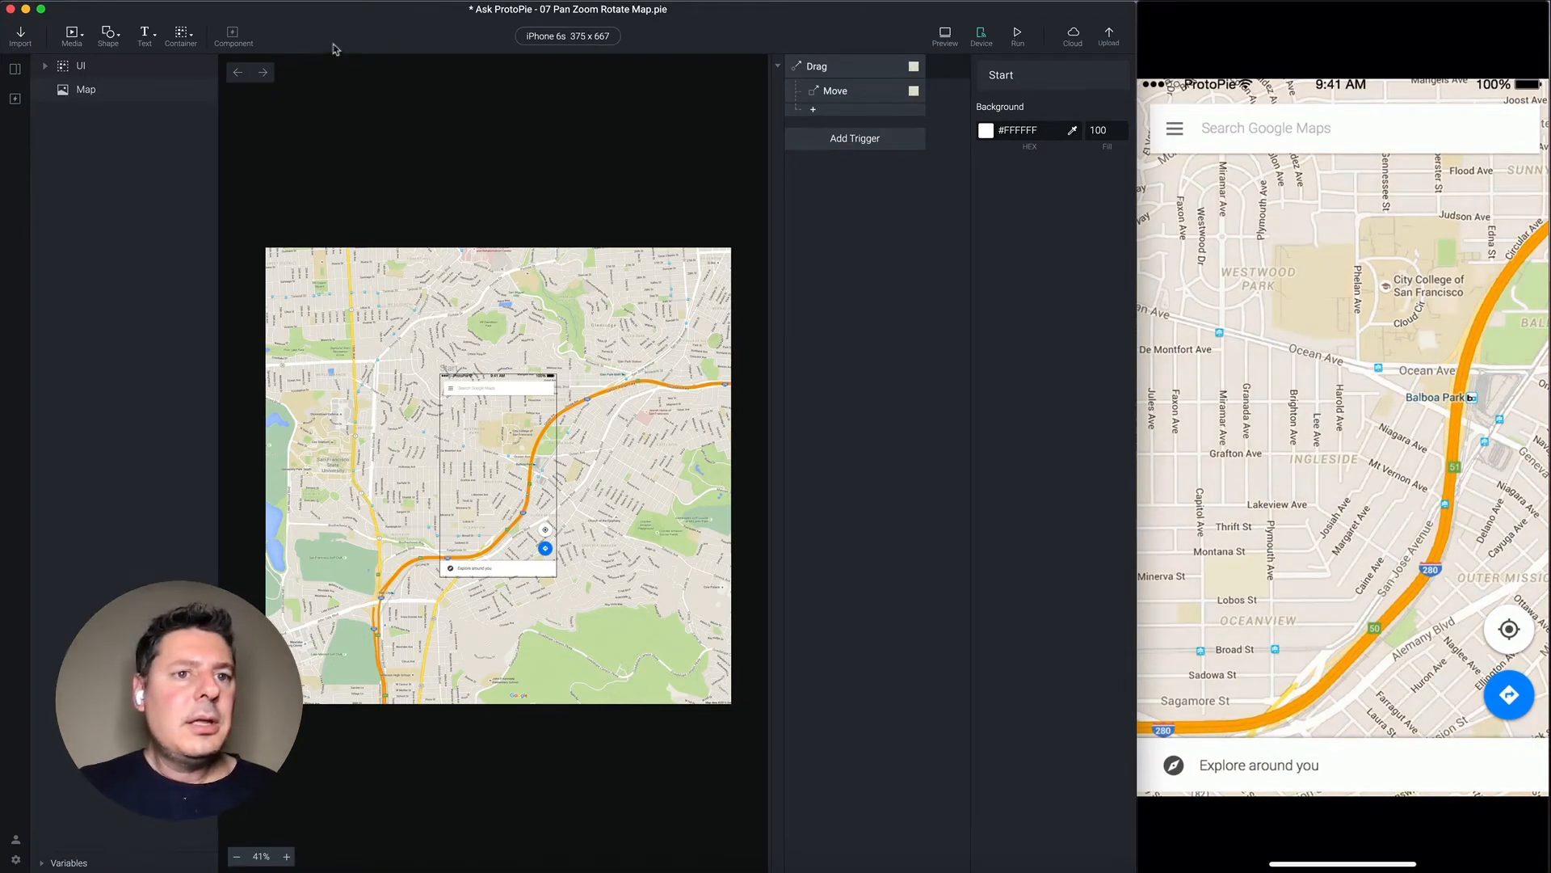
# Enable Make Lower Layers Touchable on the UI overlay group.
pyautogui.click(94, 105)
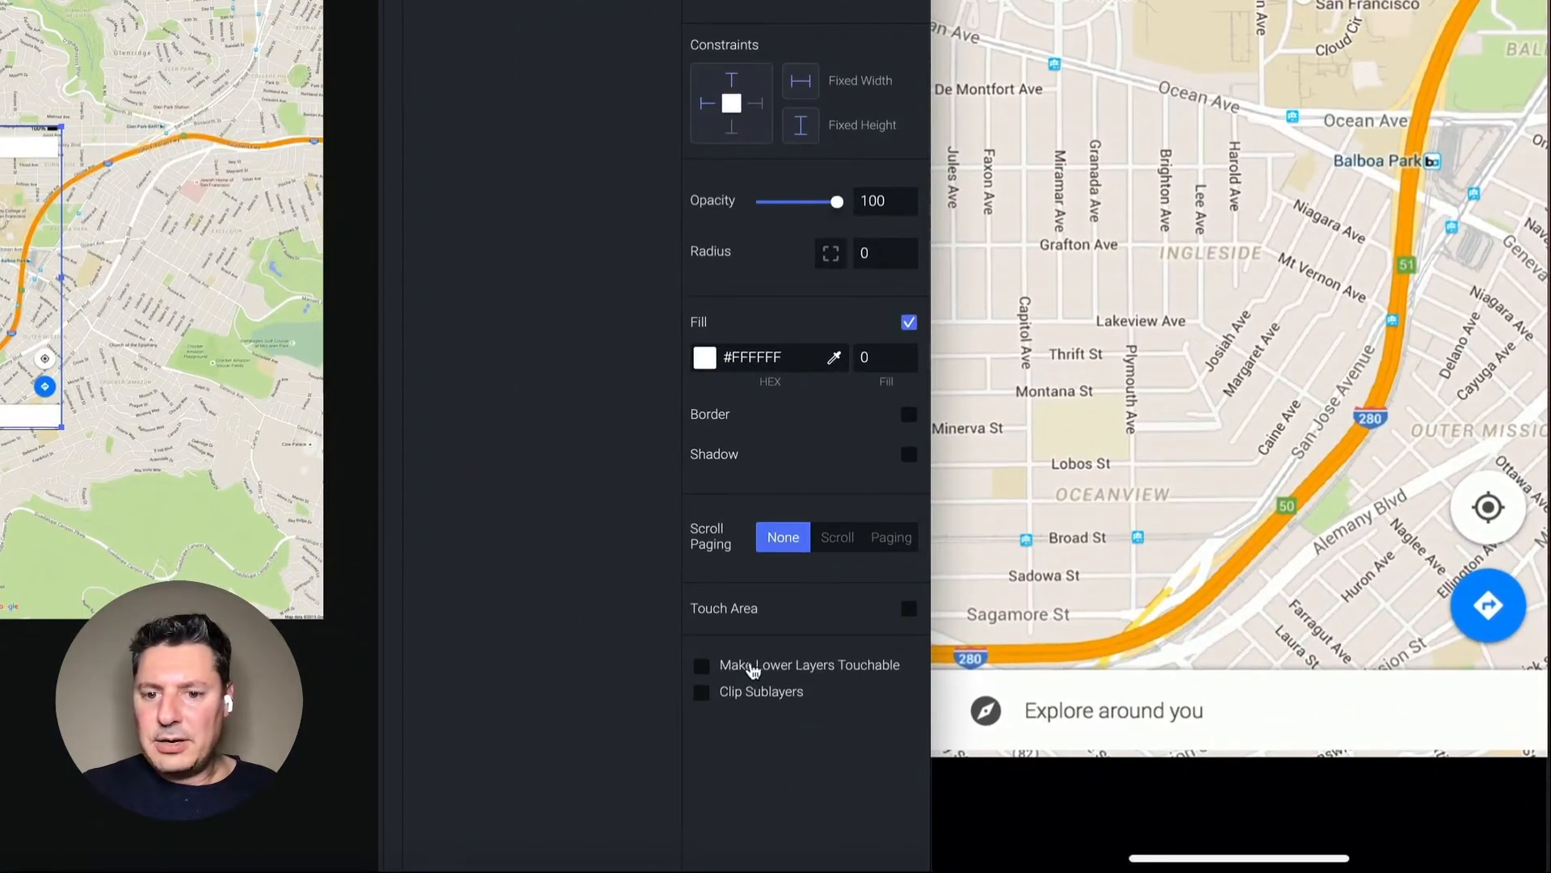
pyautogui.click(700, 664)
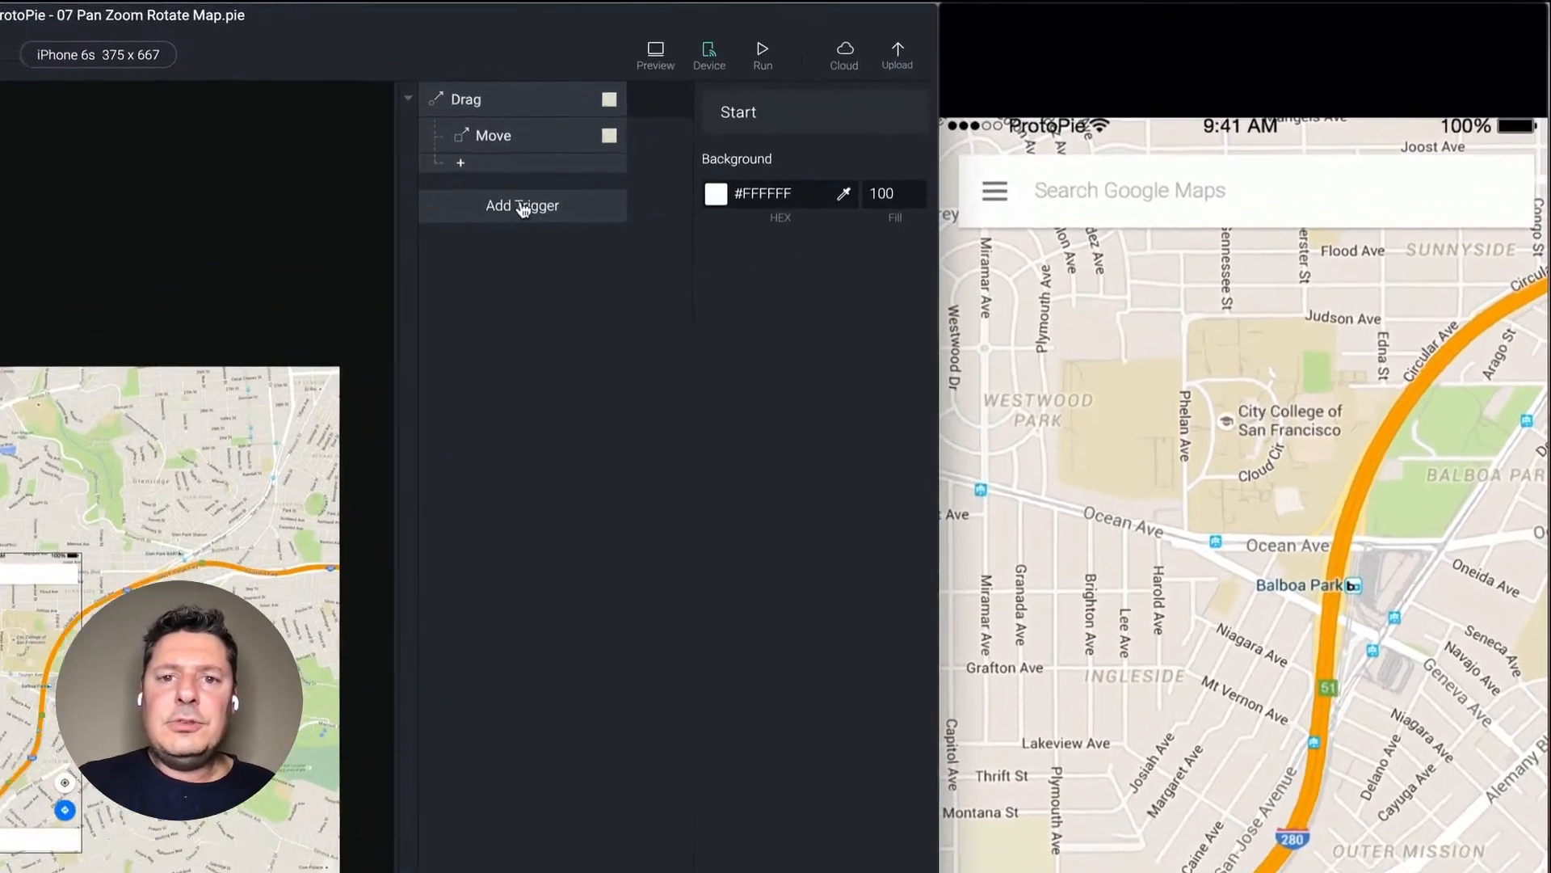
# Add a Pinch trigger on the Map layer with a Scale response.
pyautogui.click(521, 206)
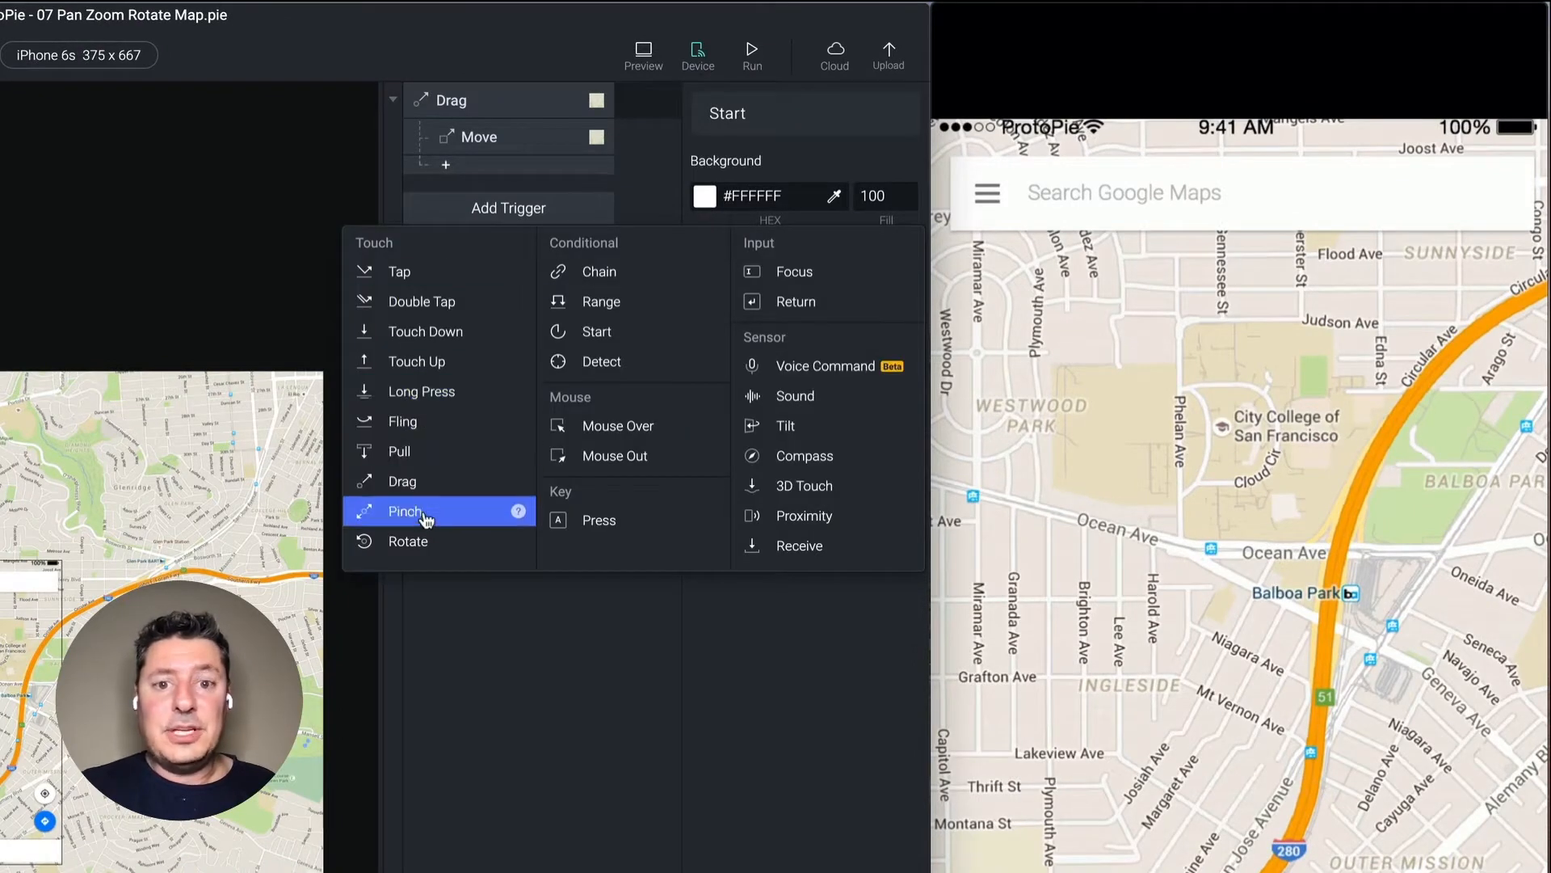
pyautogui.click(405, 511)
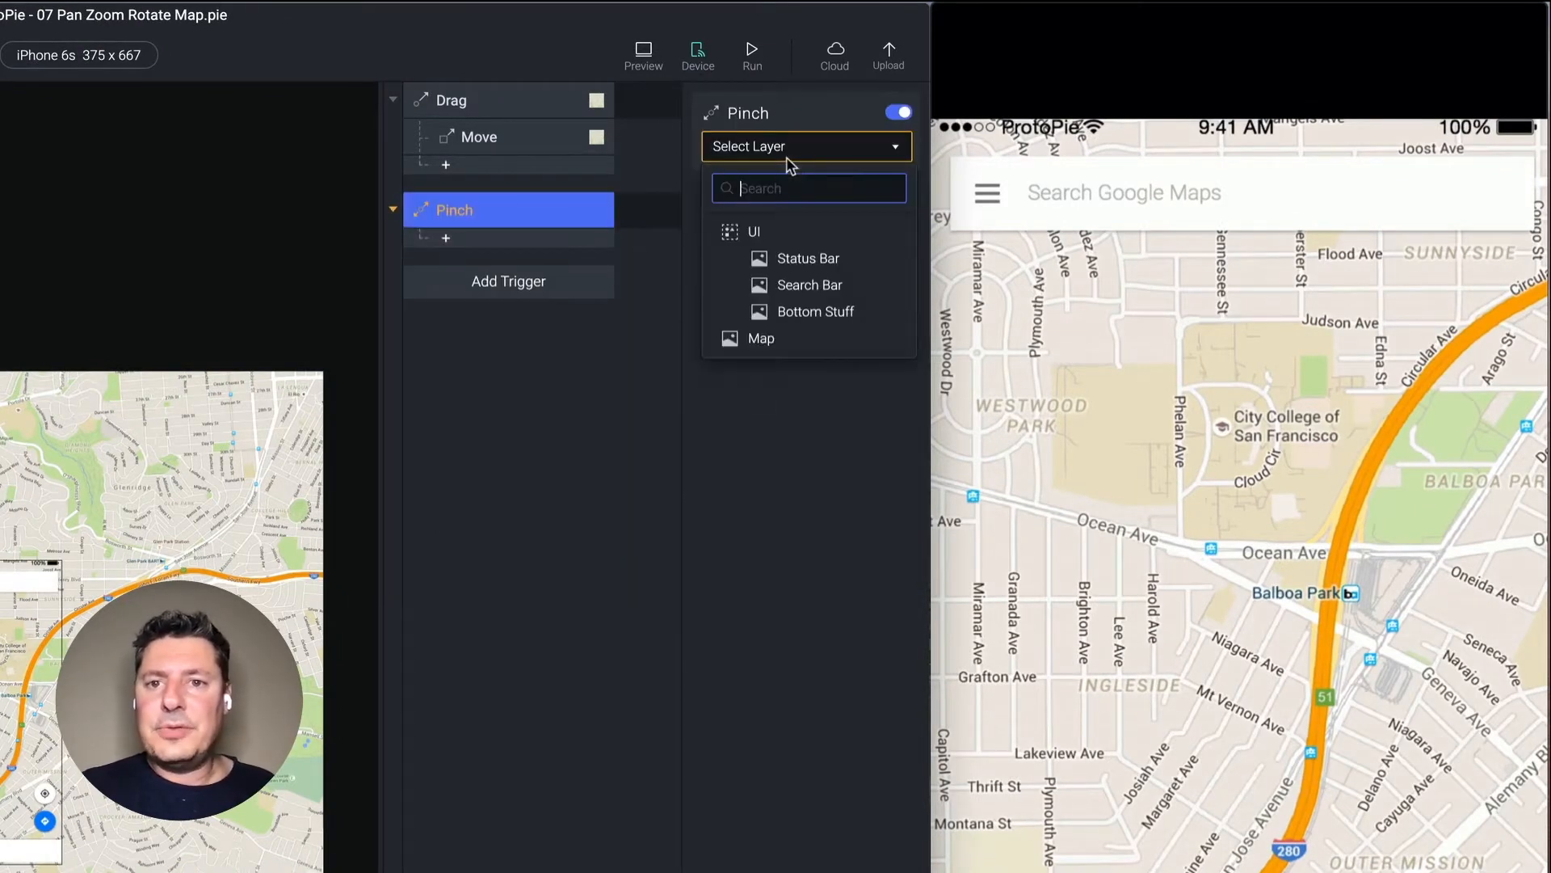
pyautogui.click(759, 338)
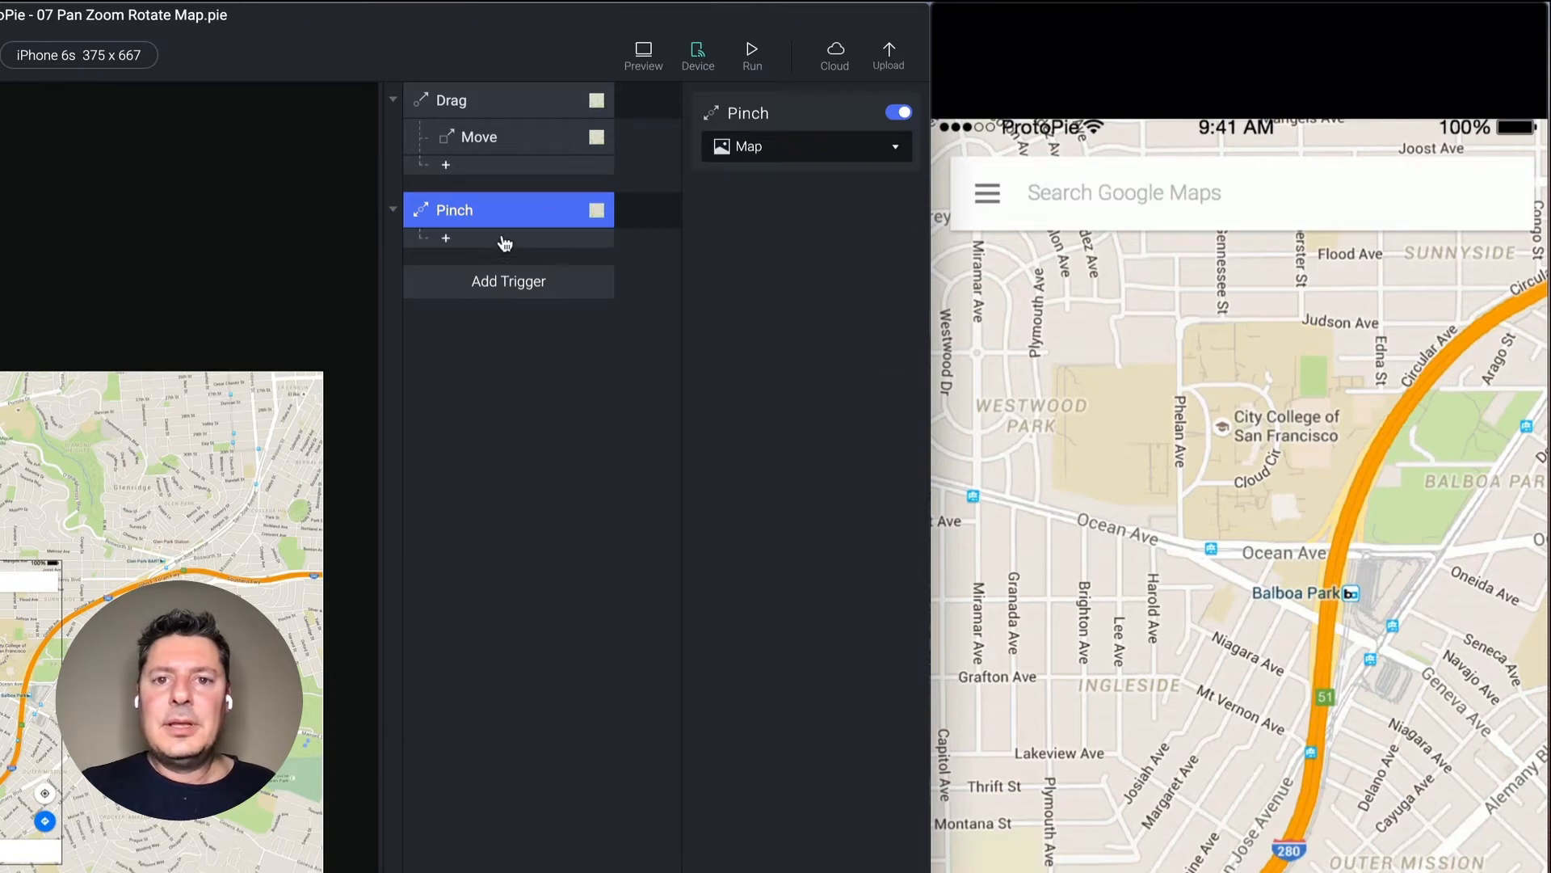
pyautogui.click(445, 239)
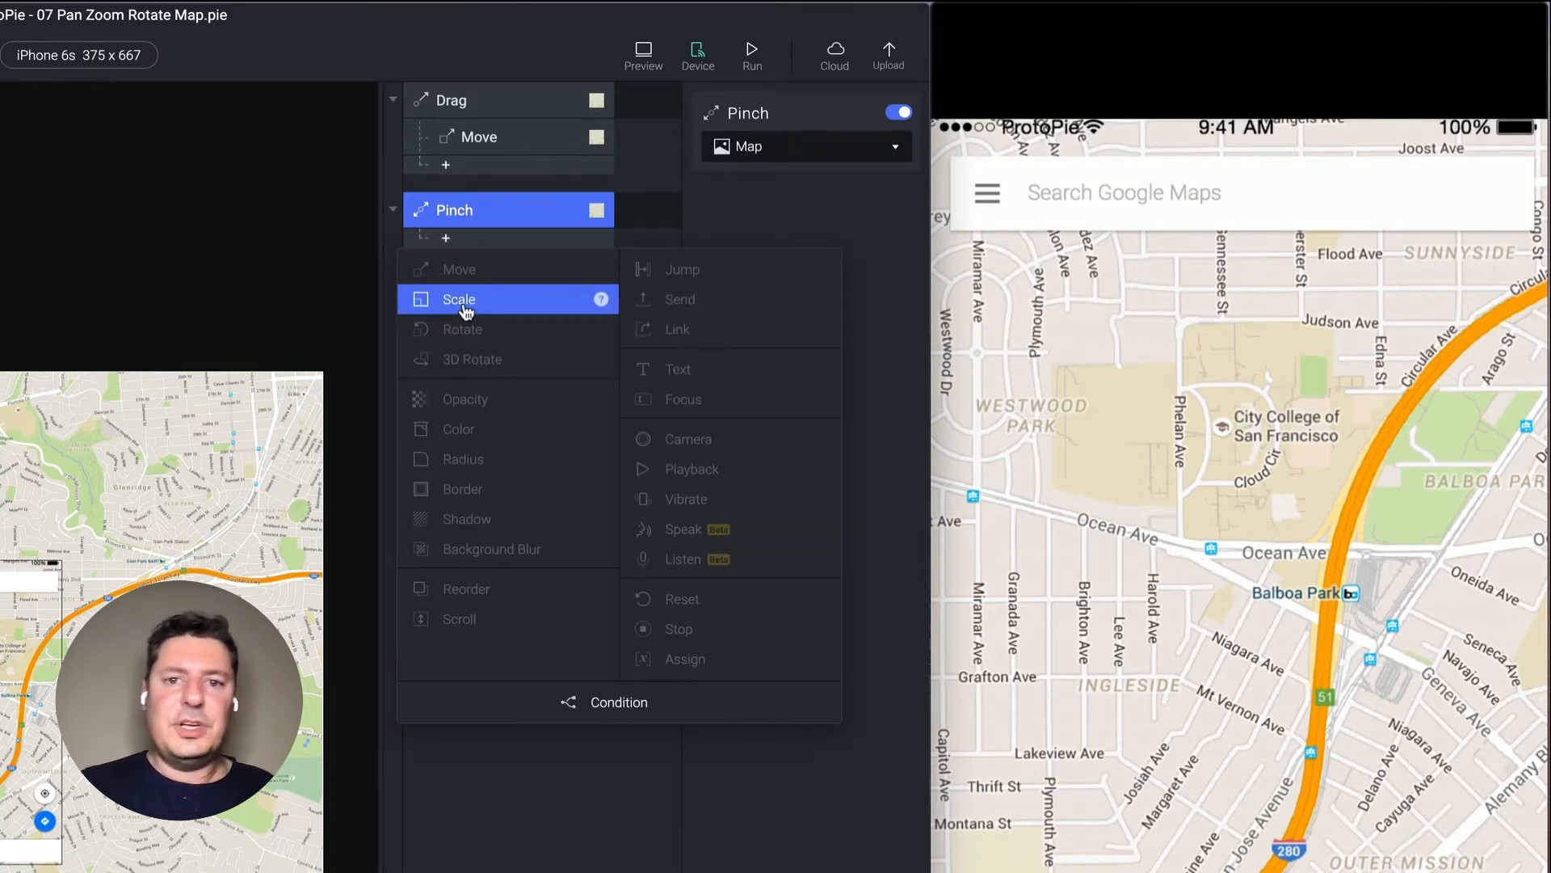
pyautogui.click(458, 299)
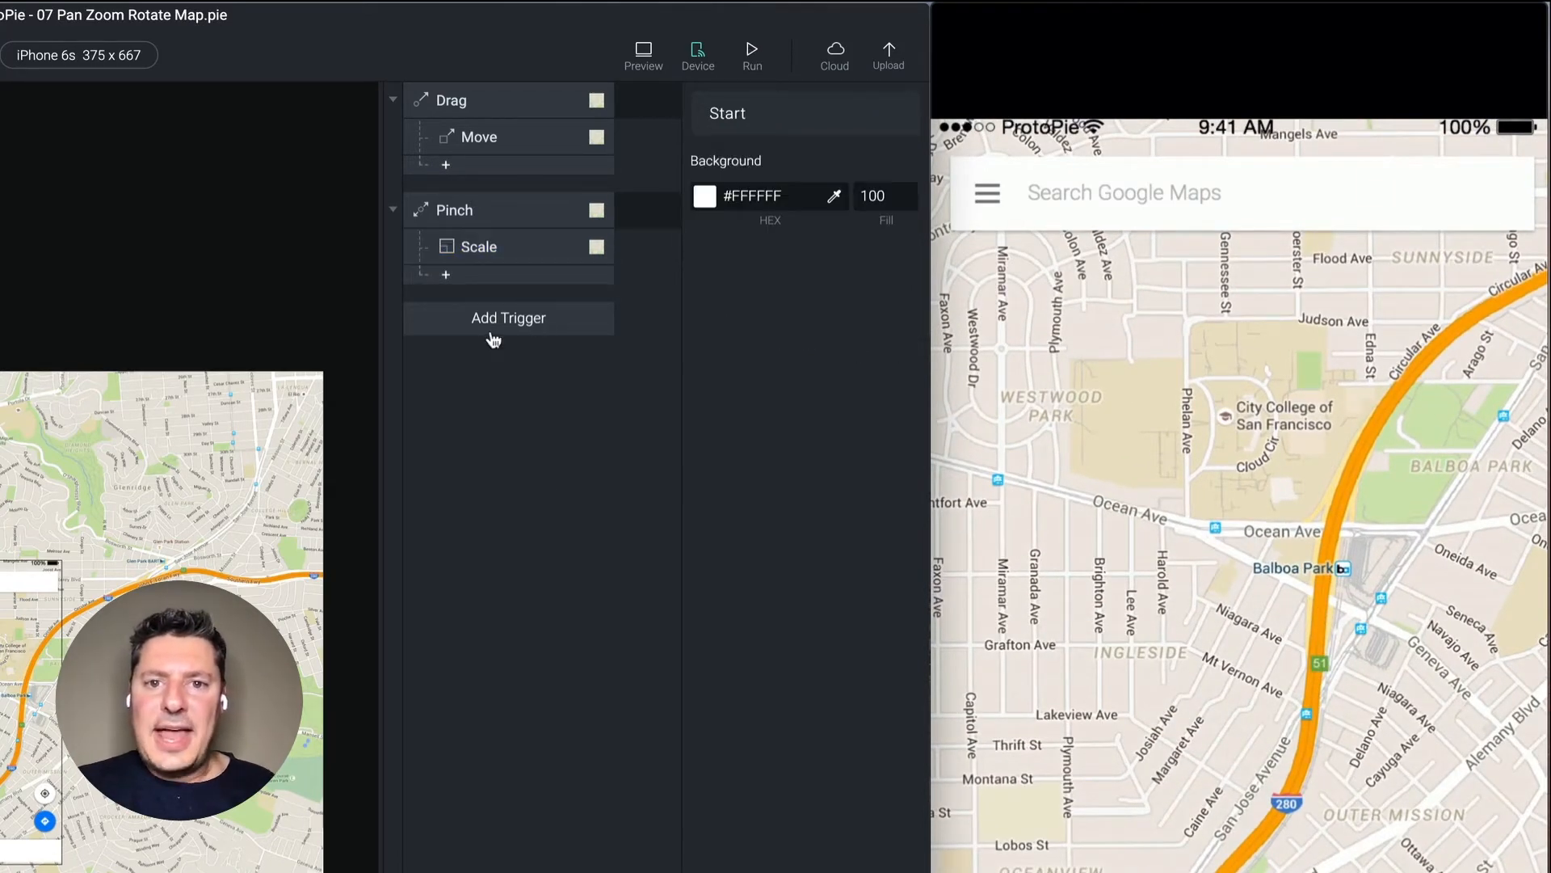
# Add a Rotate trigger on Map with a Rotate response pivoting at Center of Fingers.
pyautogui.click(507, 318)
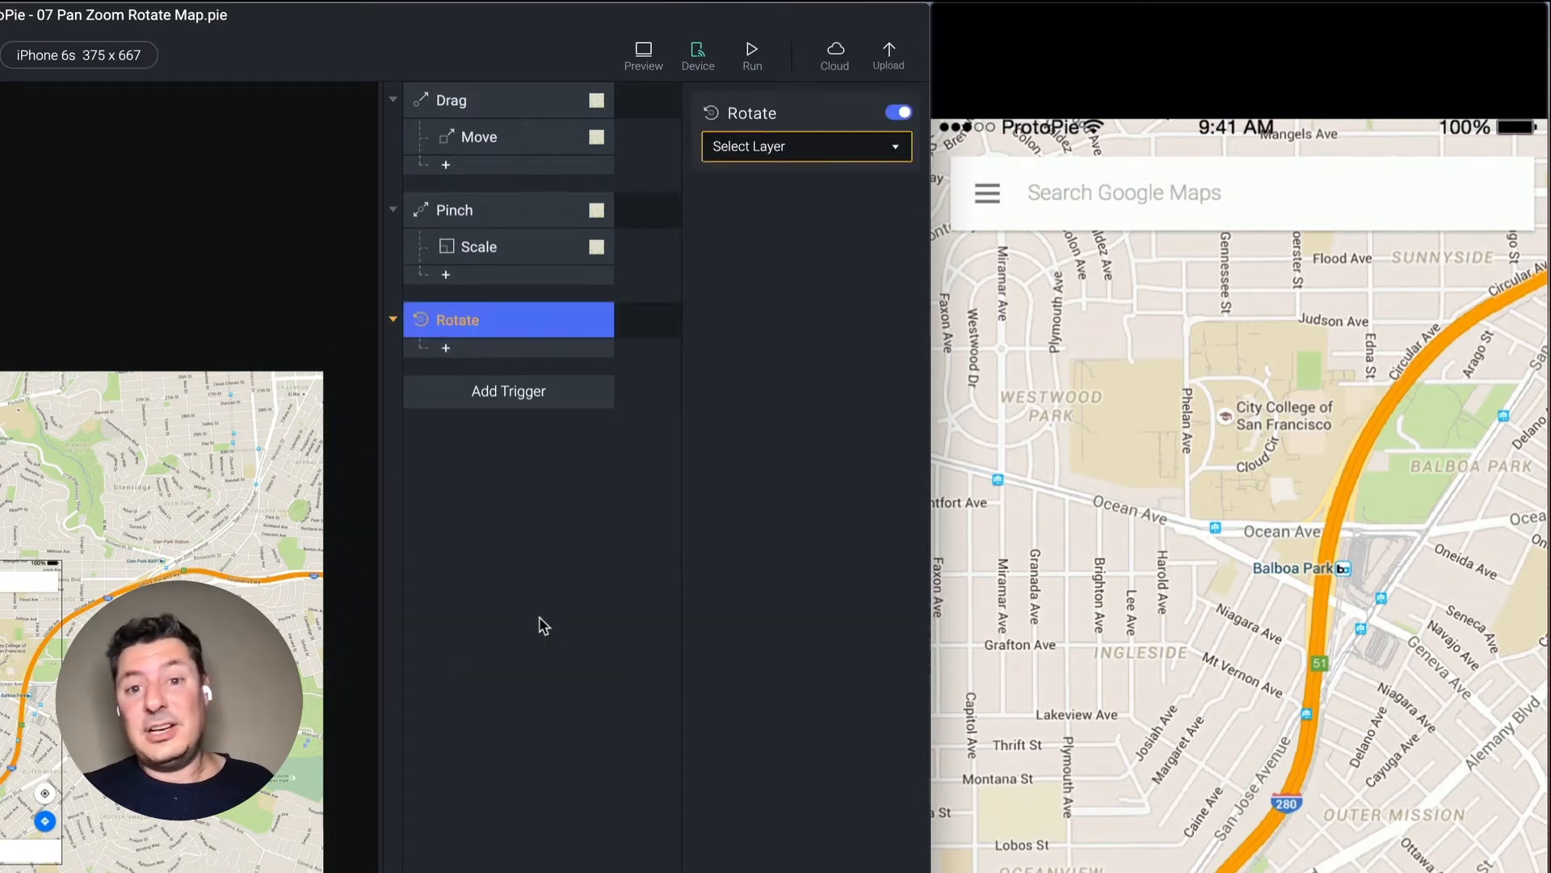
pyautogui.moveTo(338, 478)
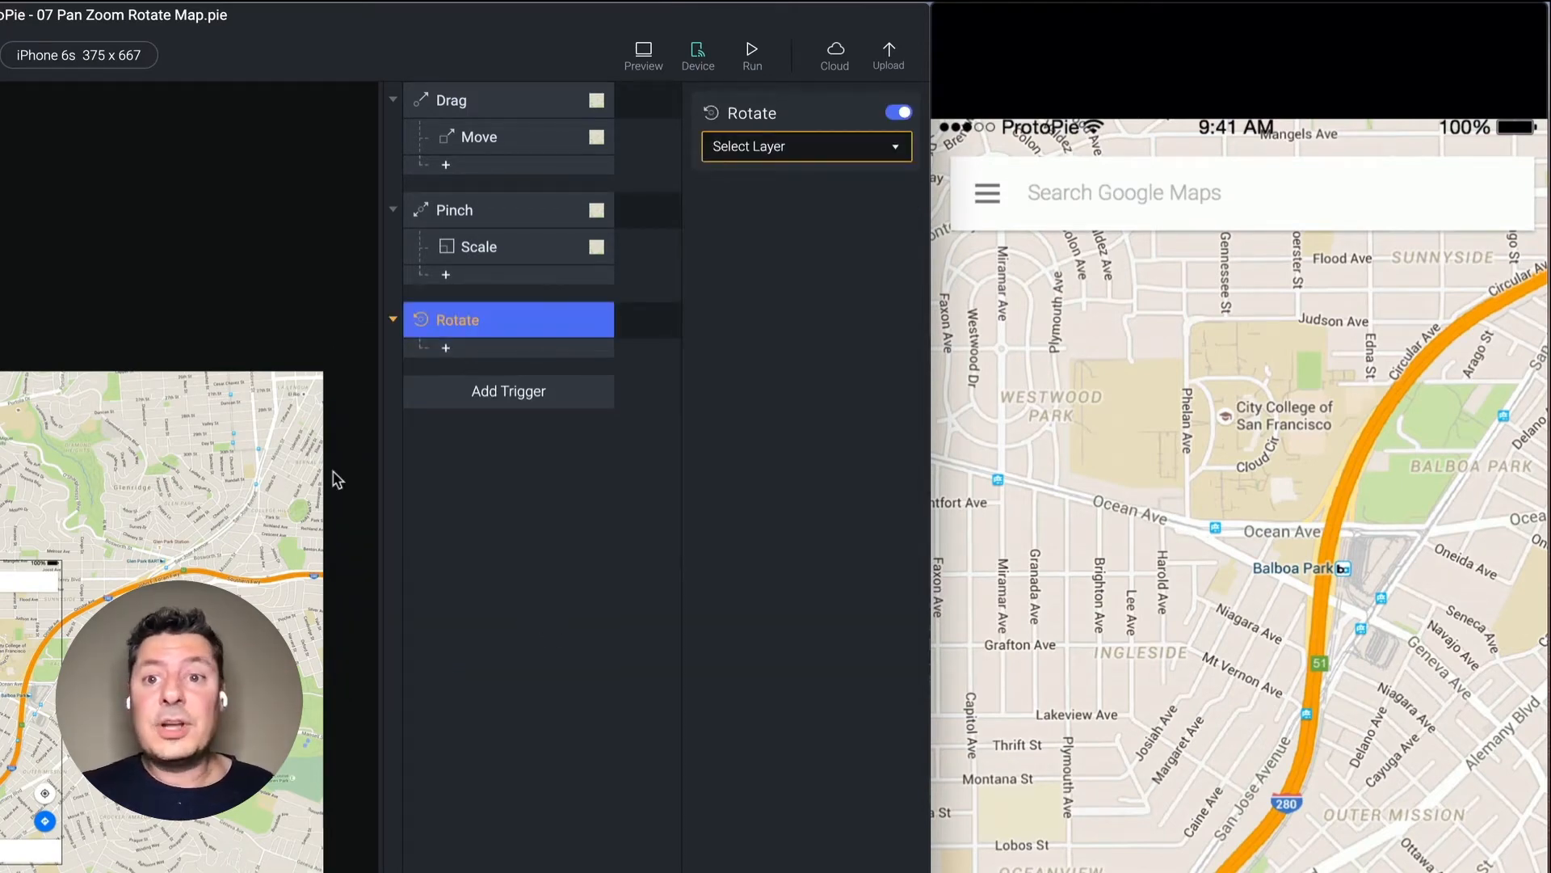
pyautogui.click(805, 146)
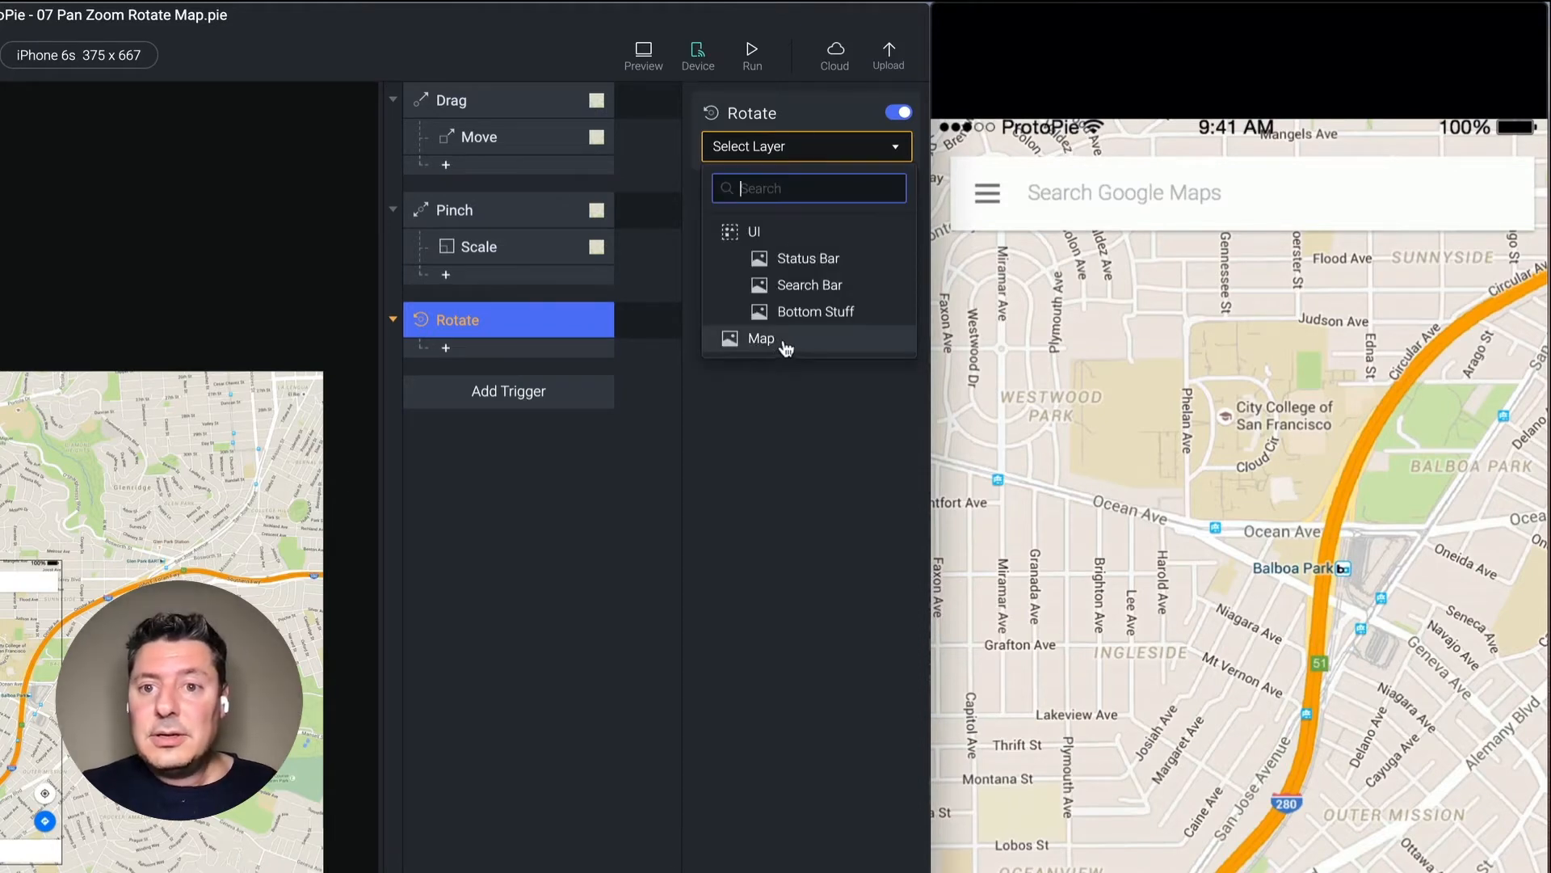
pyautogui.click(761, 339)
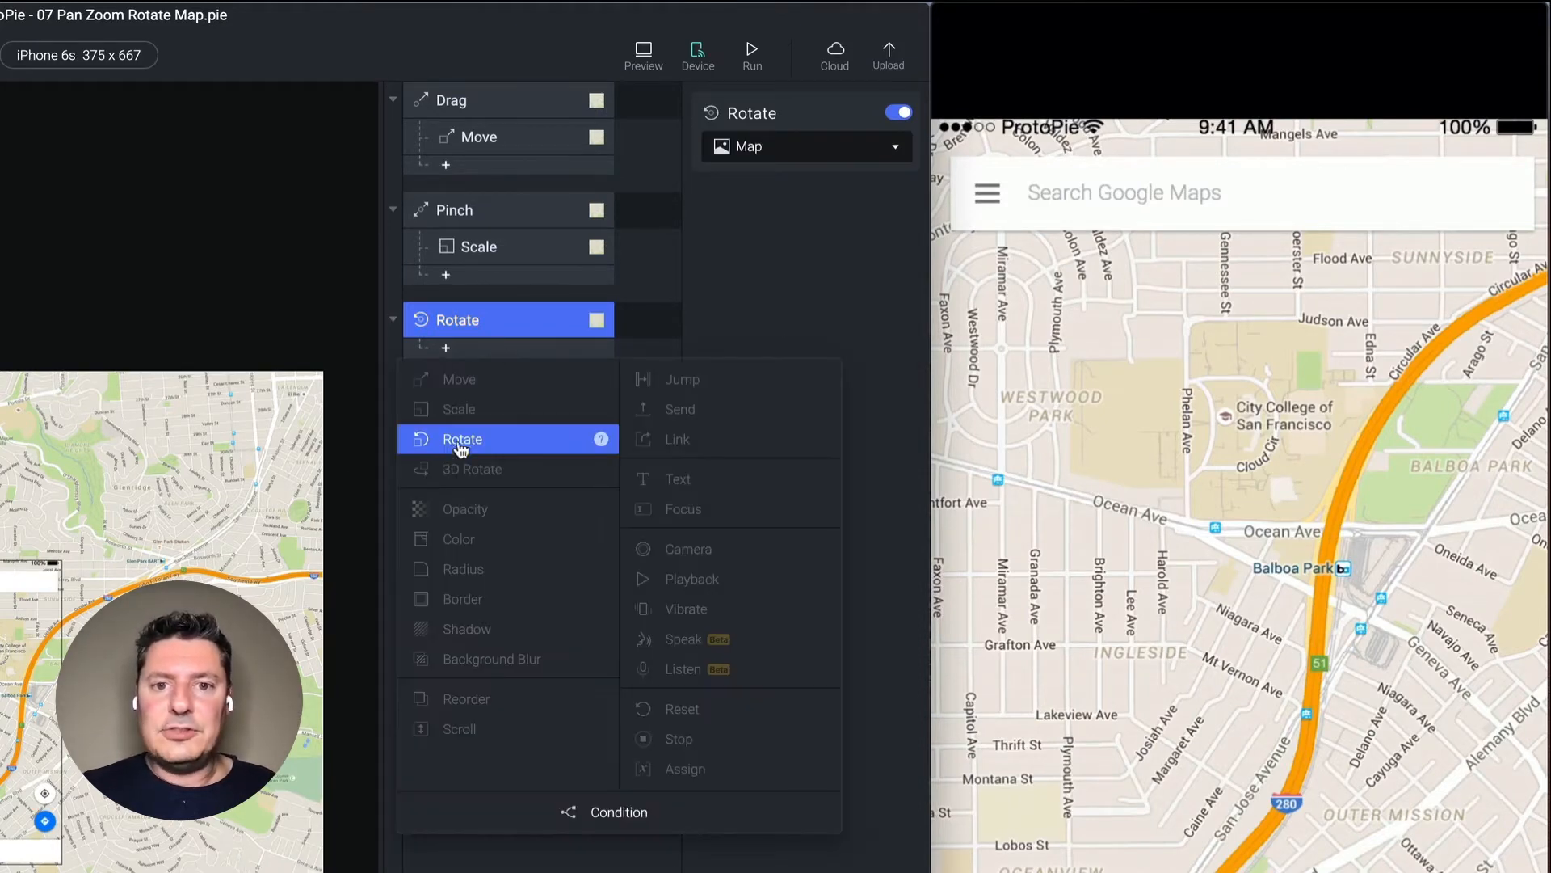
pyautogui.click(462, 438)
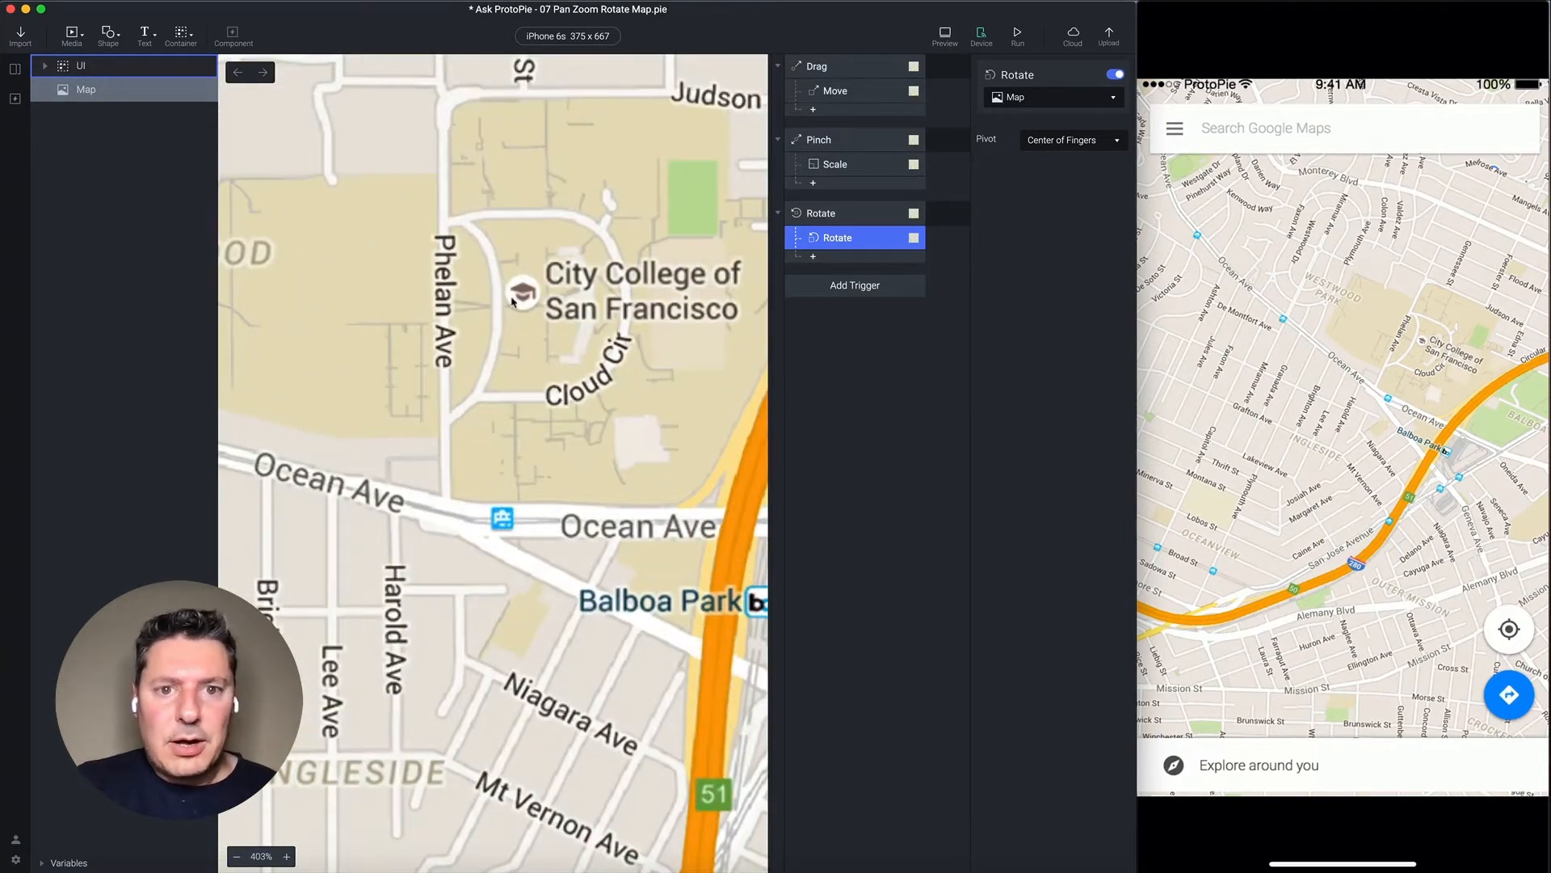
# Draw a 16×16 #4C6EF5 circle with white 2px outside border and shadow, named Location.
pyautogui.click(140, 23)
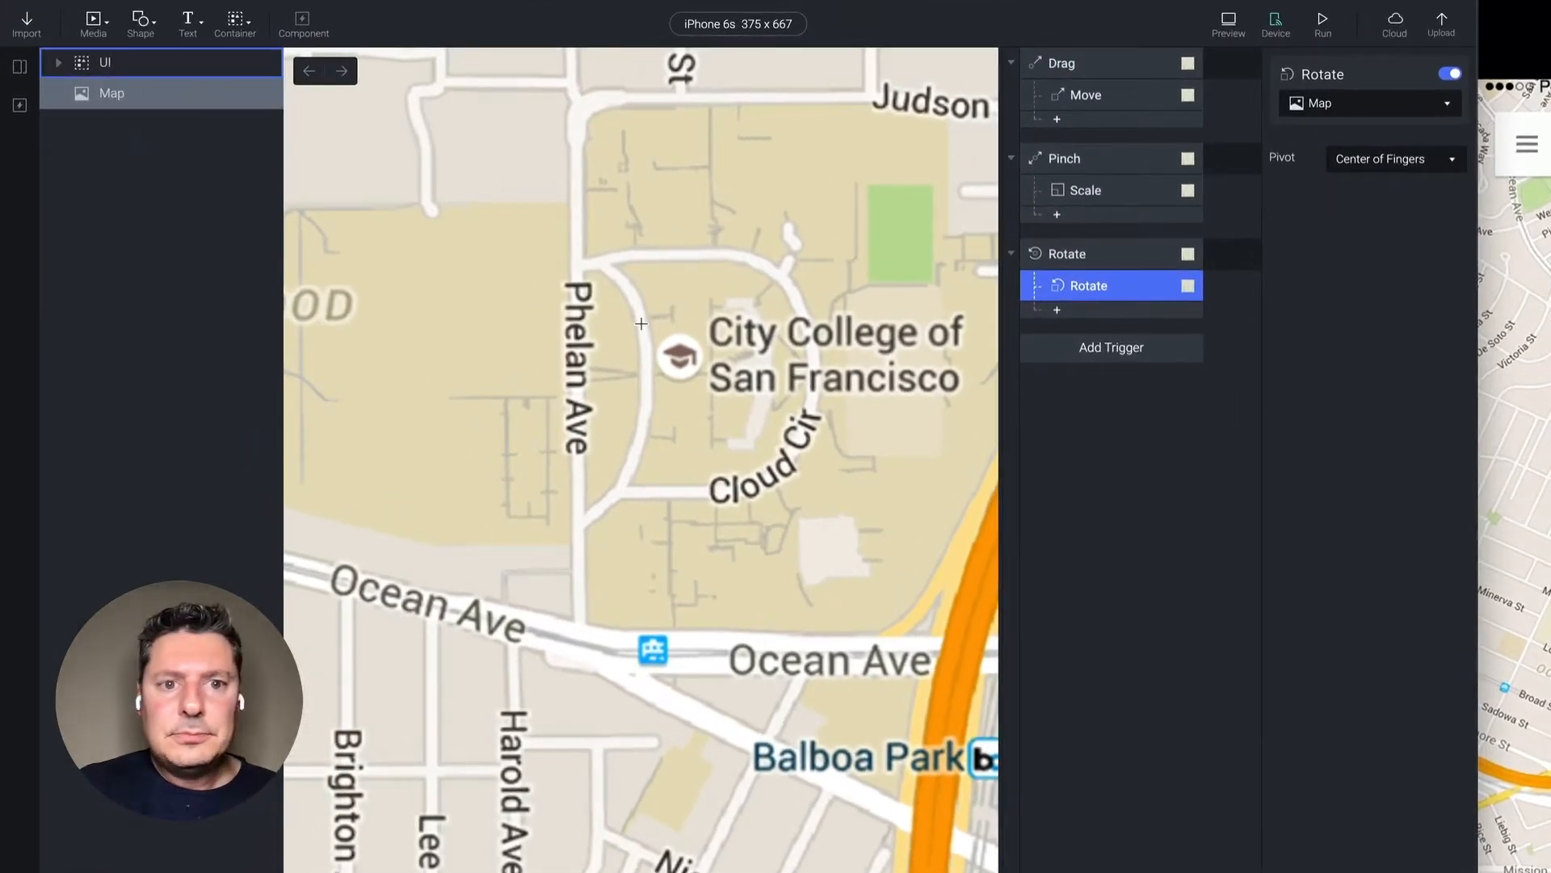
pyautogui.click(673, 356)
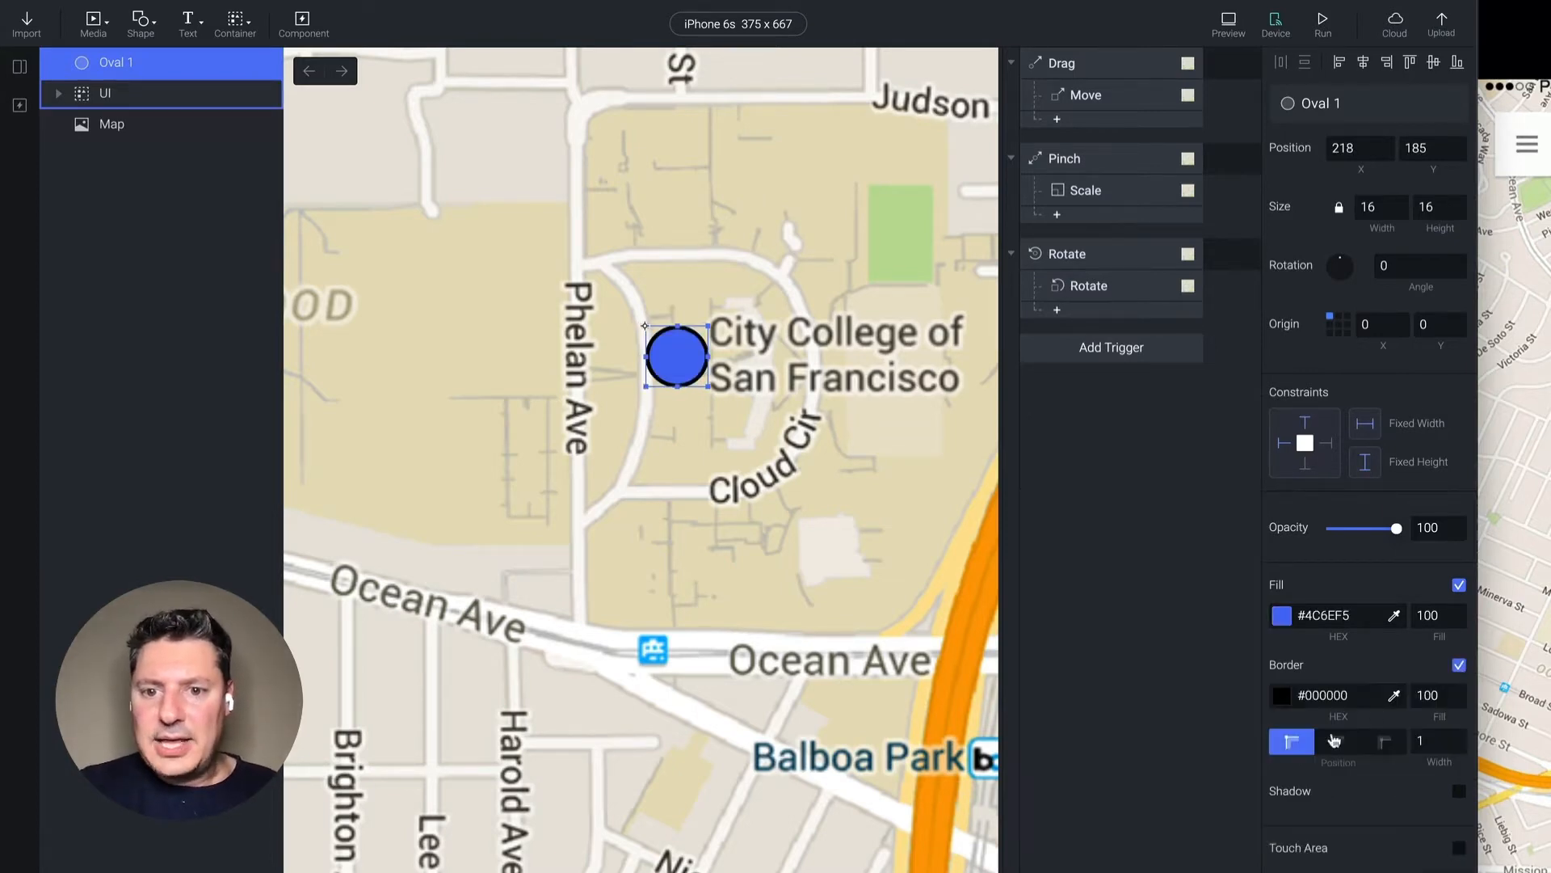
pyautogui.click(1282, 696)
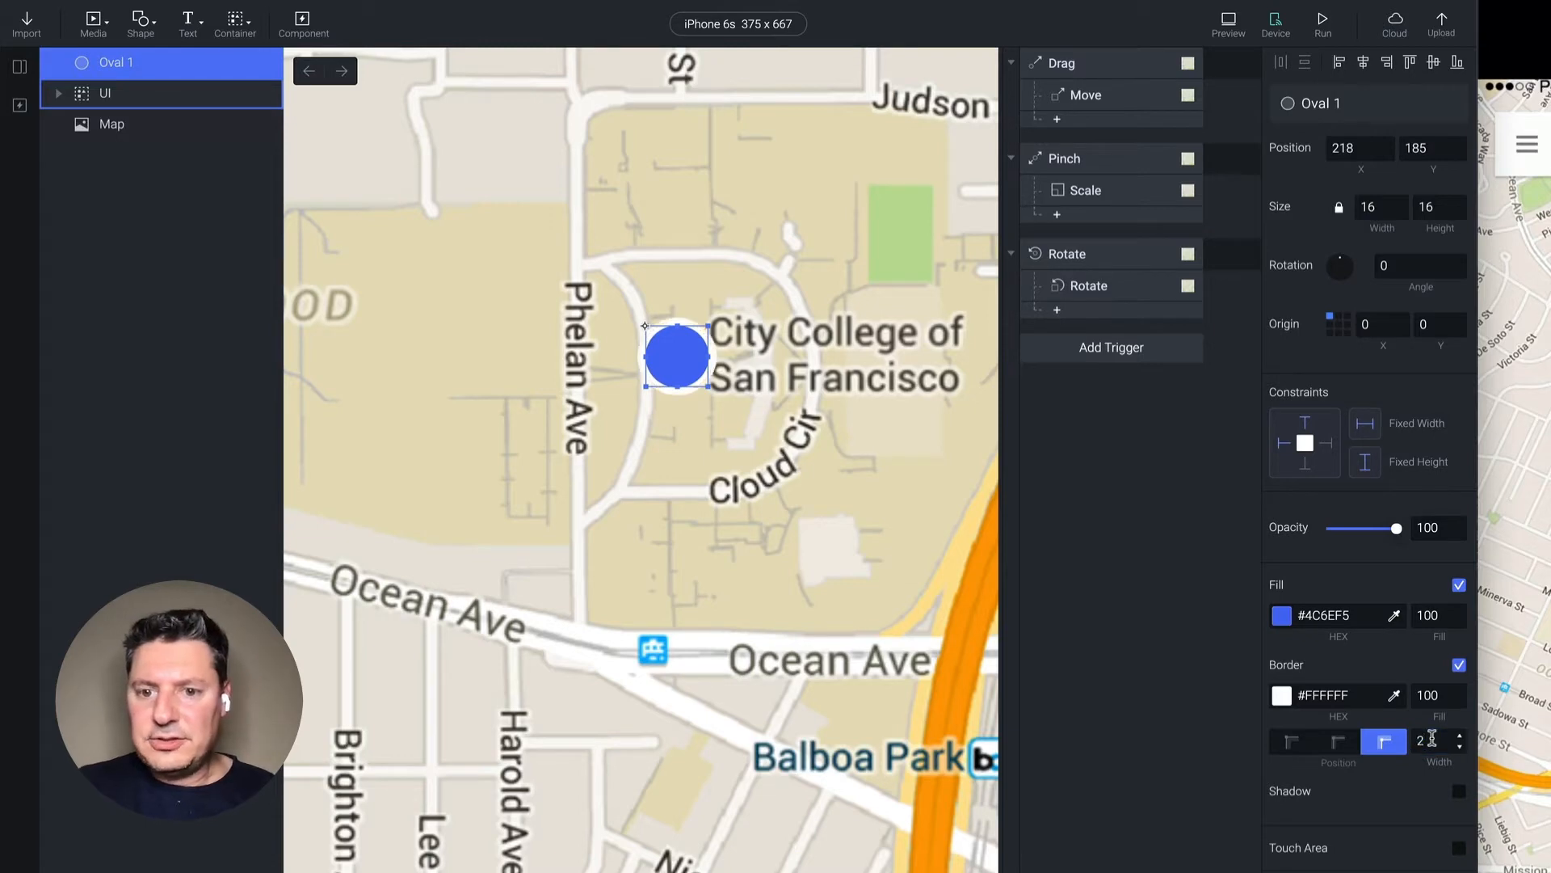
pyautogui.click(1459, 790)
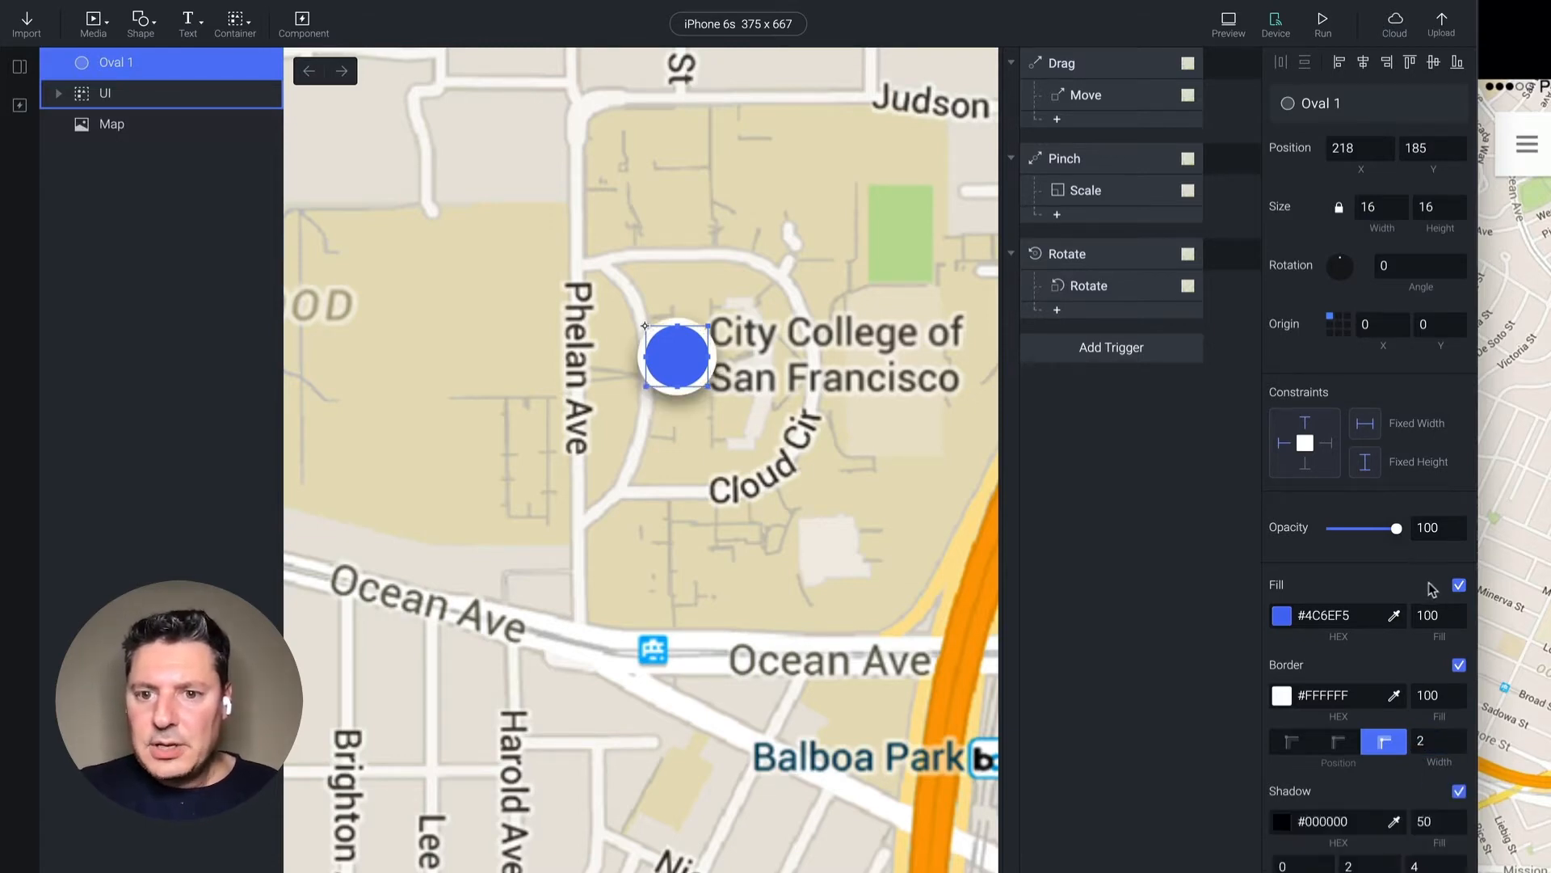
pyautogui.click(1459, 585)
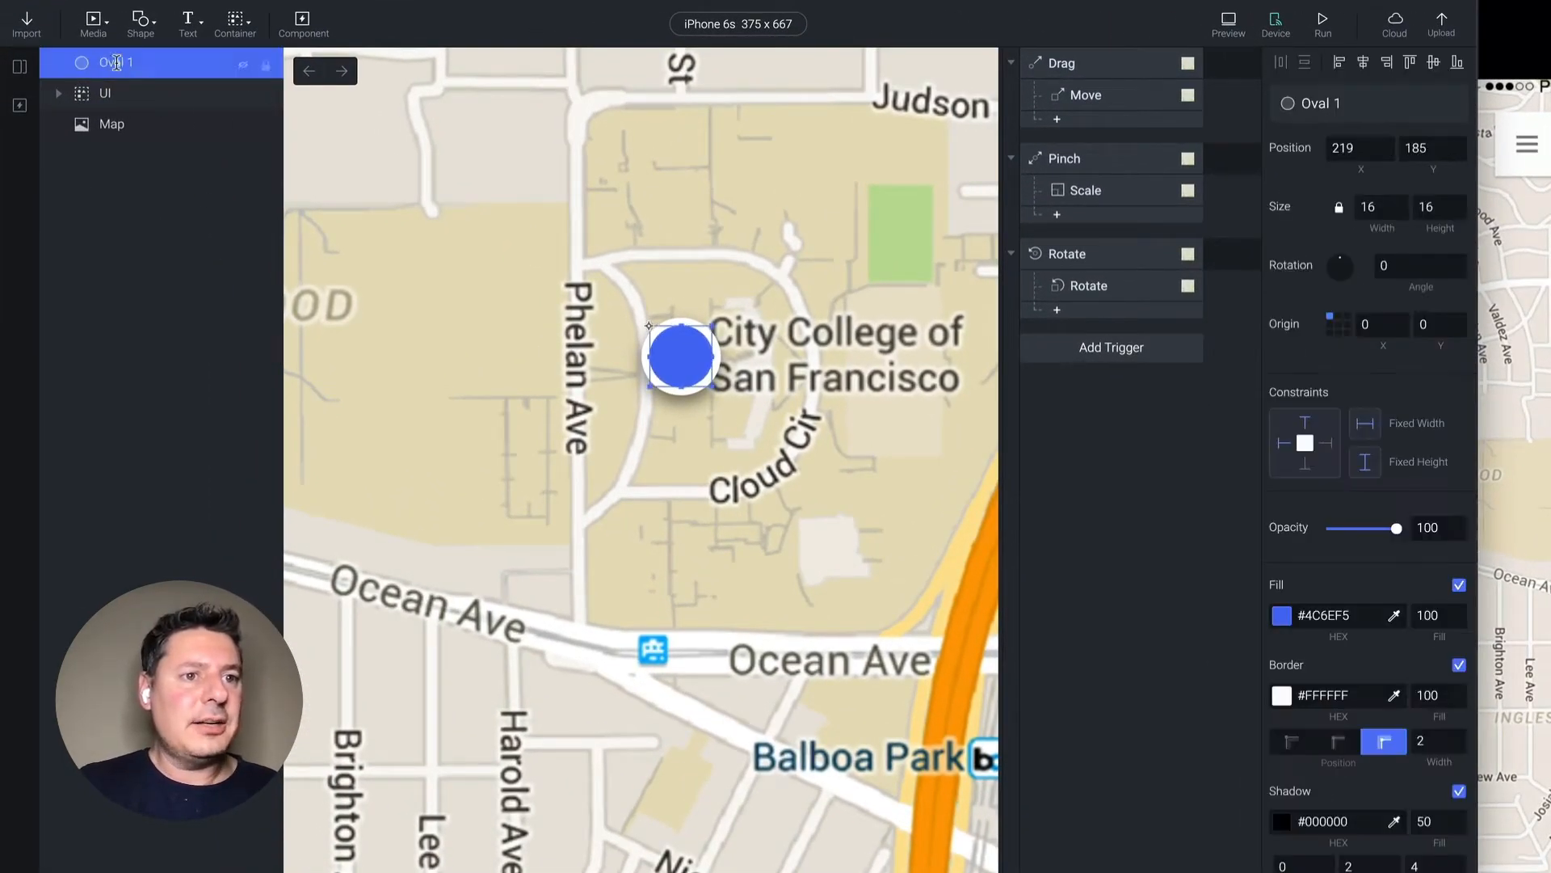
pyautogui.write('Location')
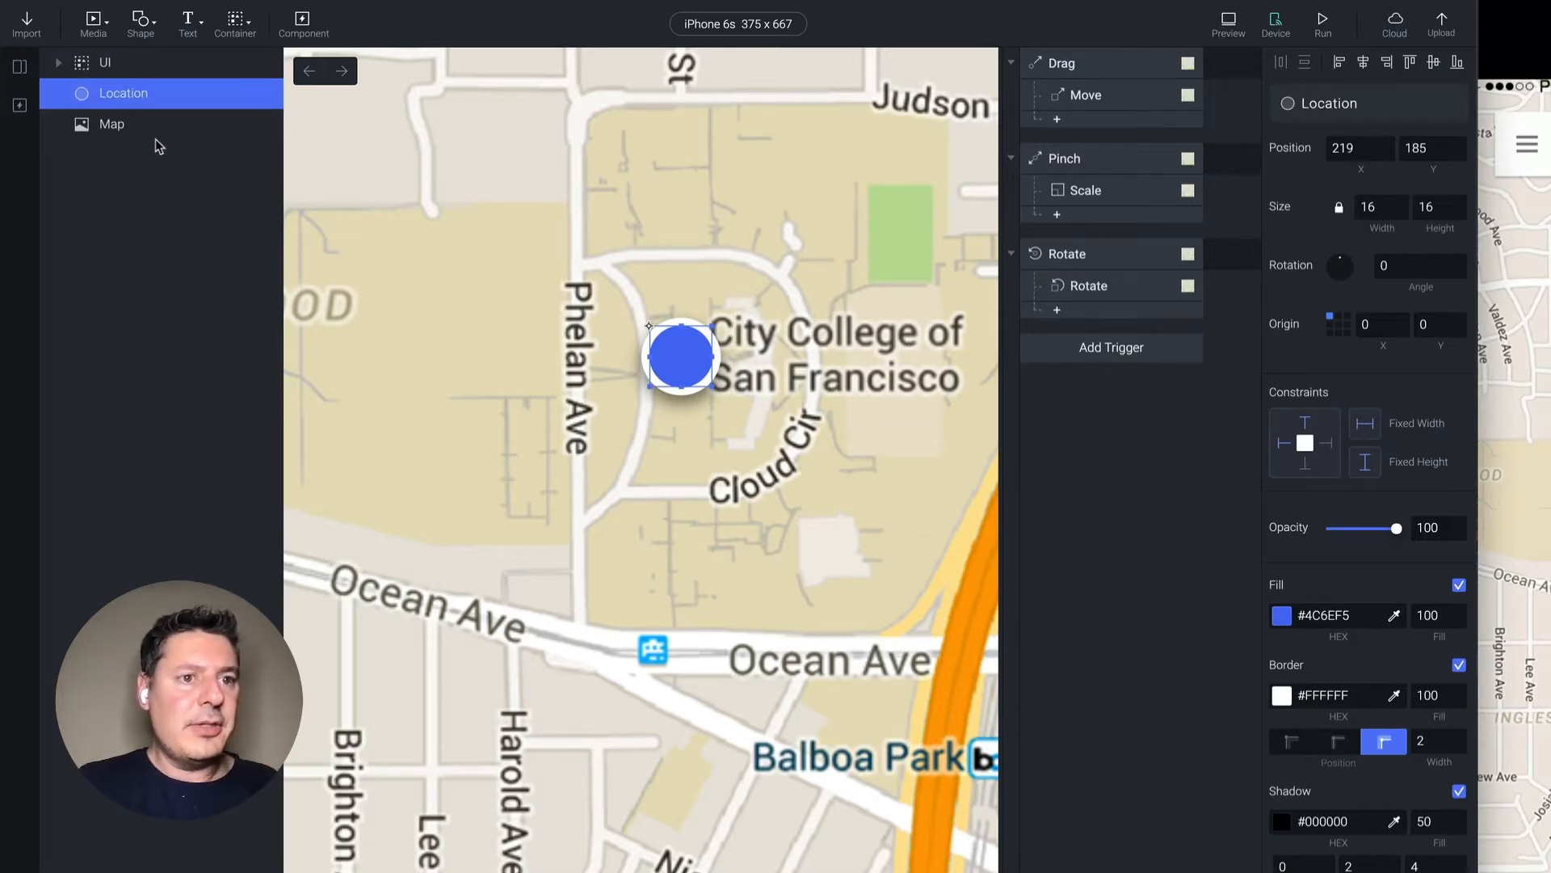
pyautogui.moveTo(164, 98)
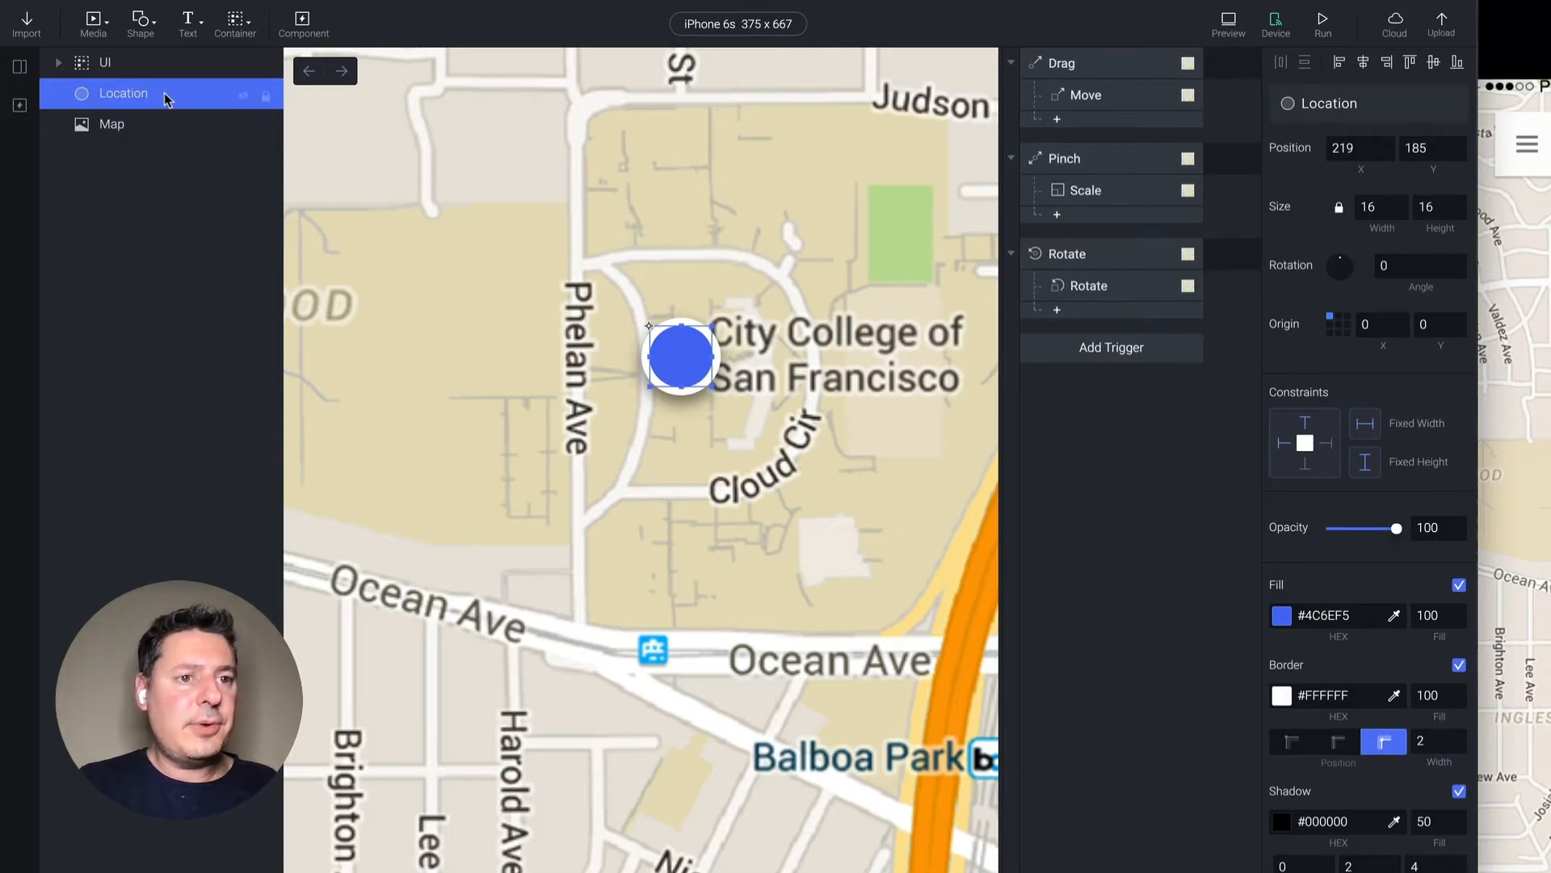
# Group the Location dot with Map and rename the container 'Map Container'.
pyautogui.click(111, 124)
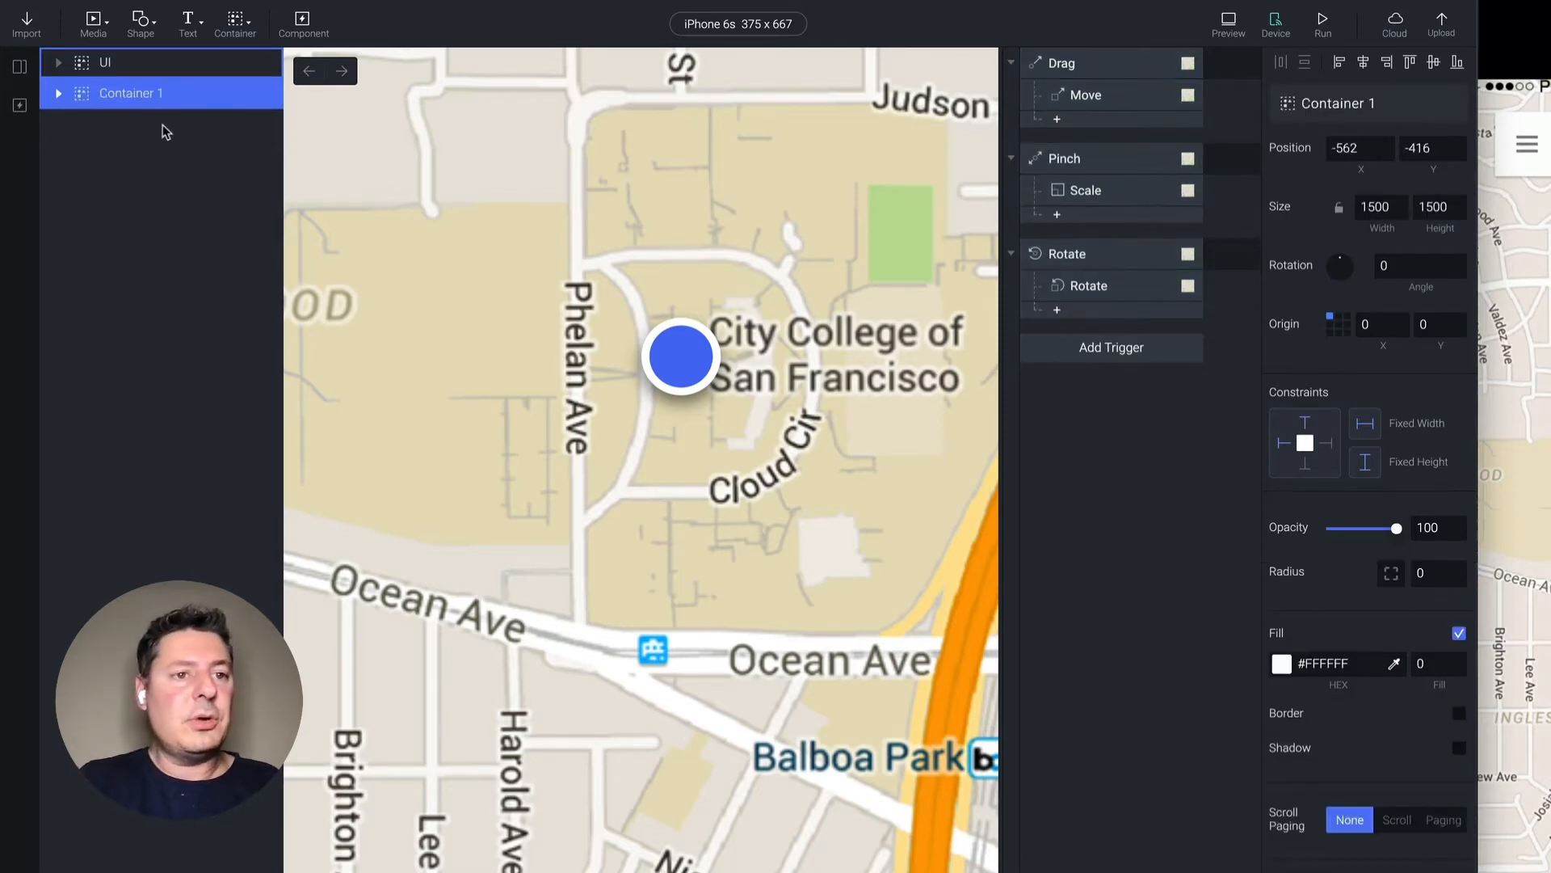
pyautogui.doubleClick(129, 93)
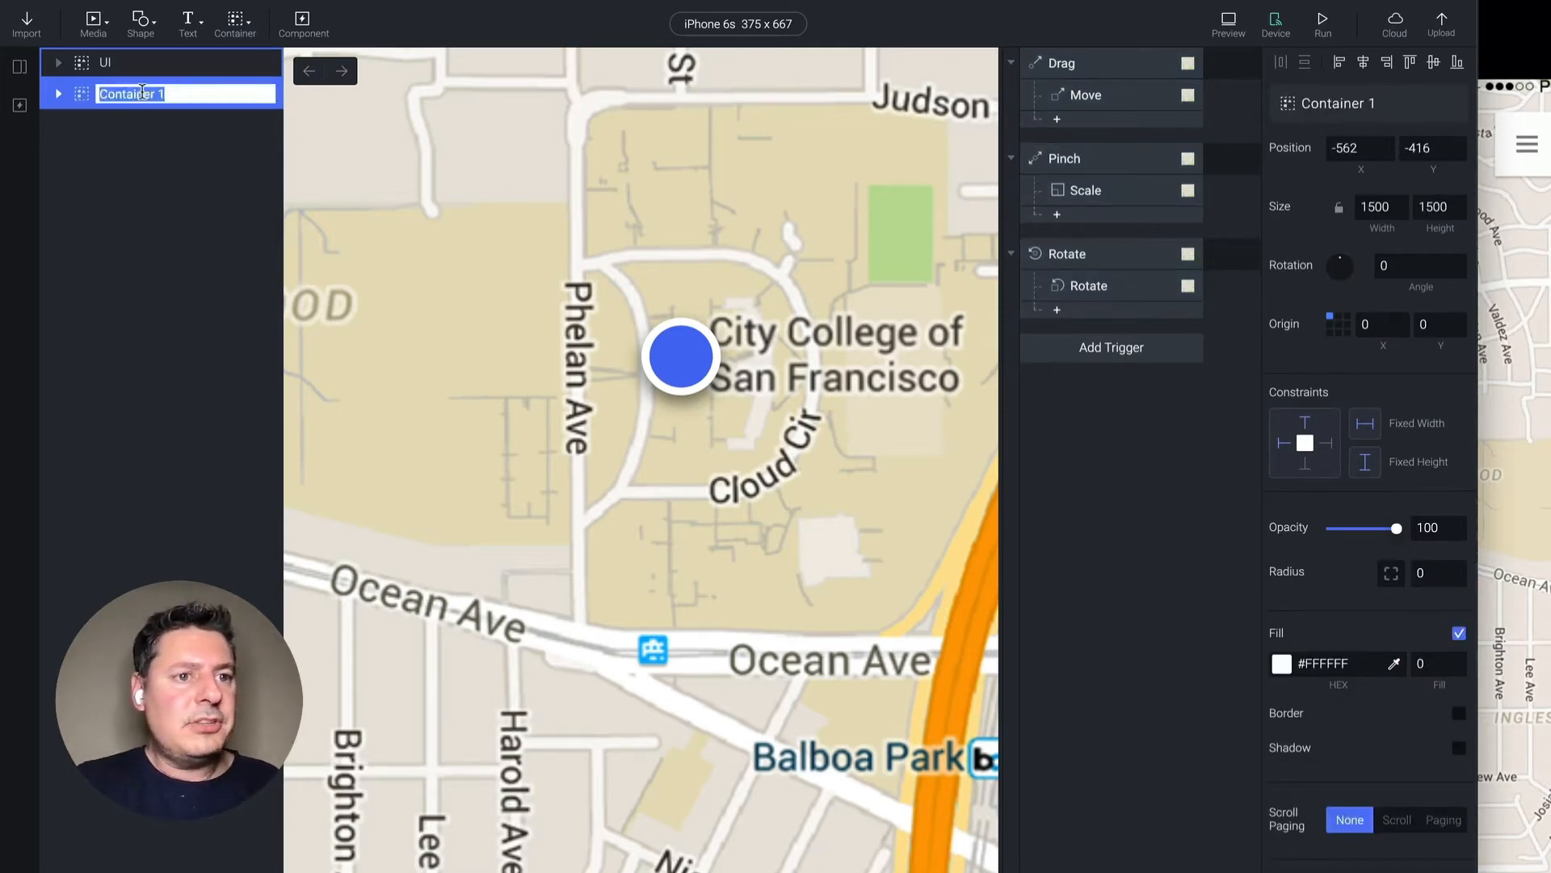
pyautogui.write('Map Con')
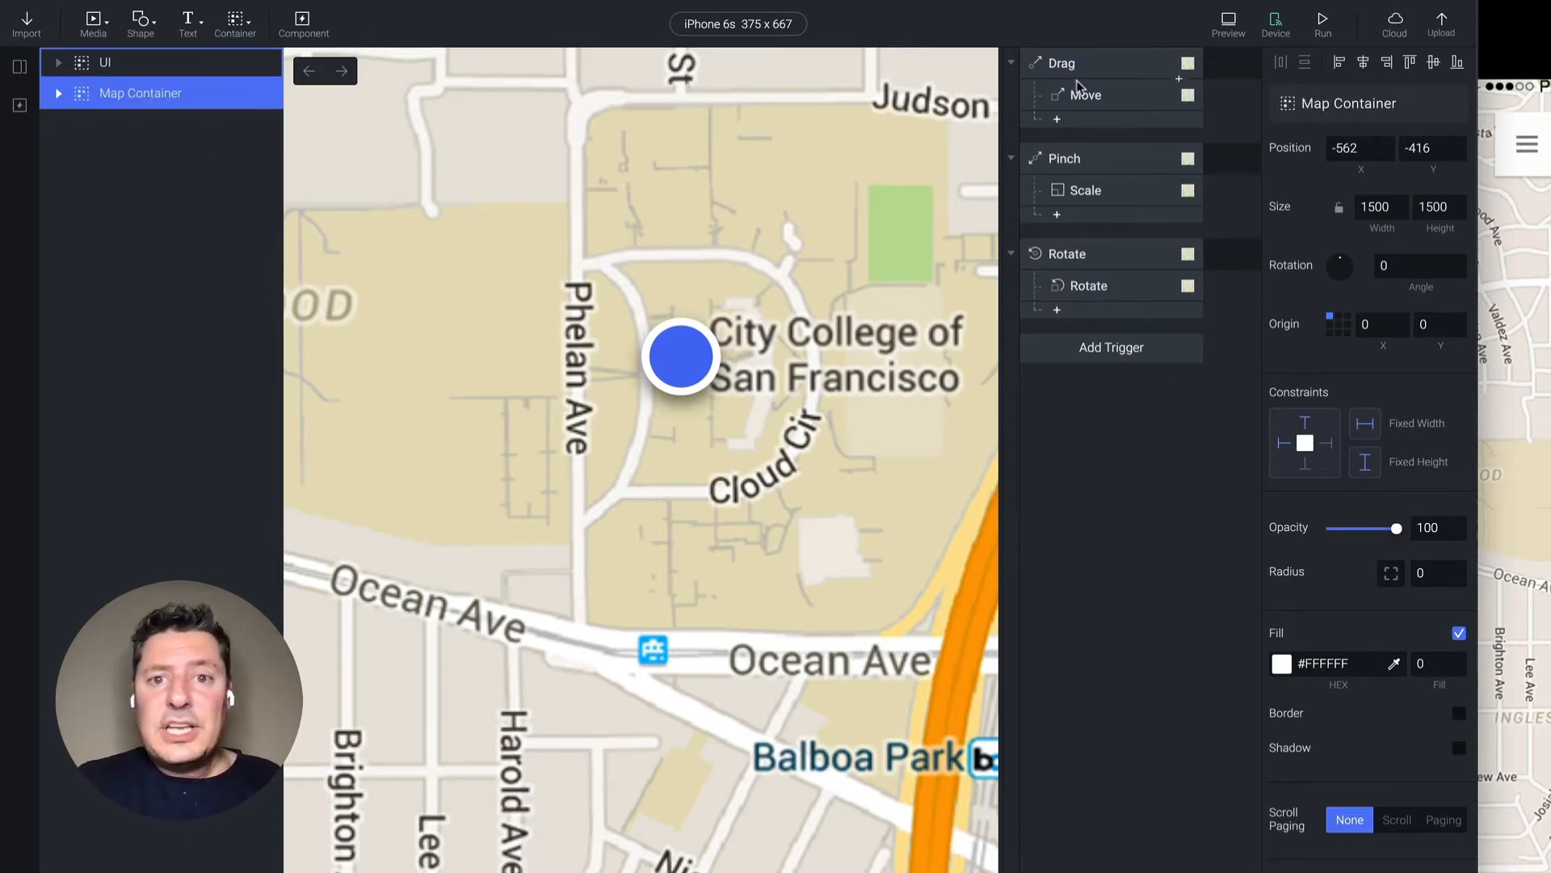
pyautogui.moveTo(1132, 143)
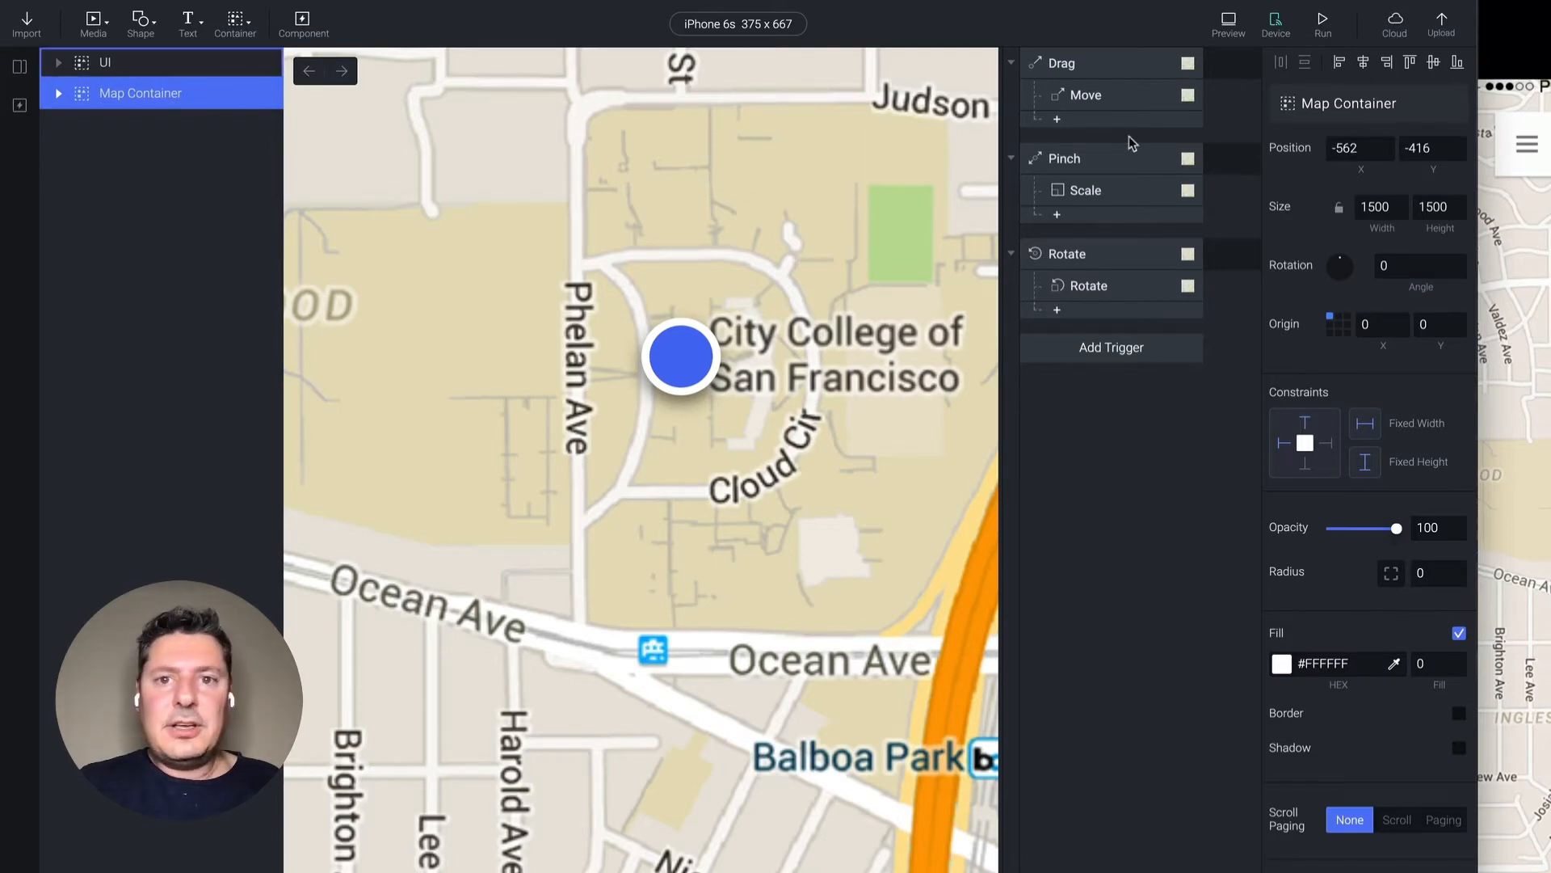
pyautogui.moveTo(1075, 71)
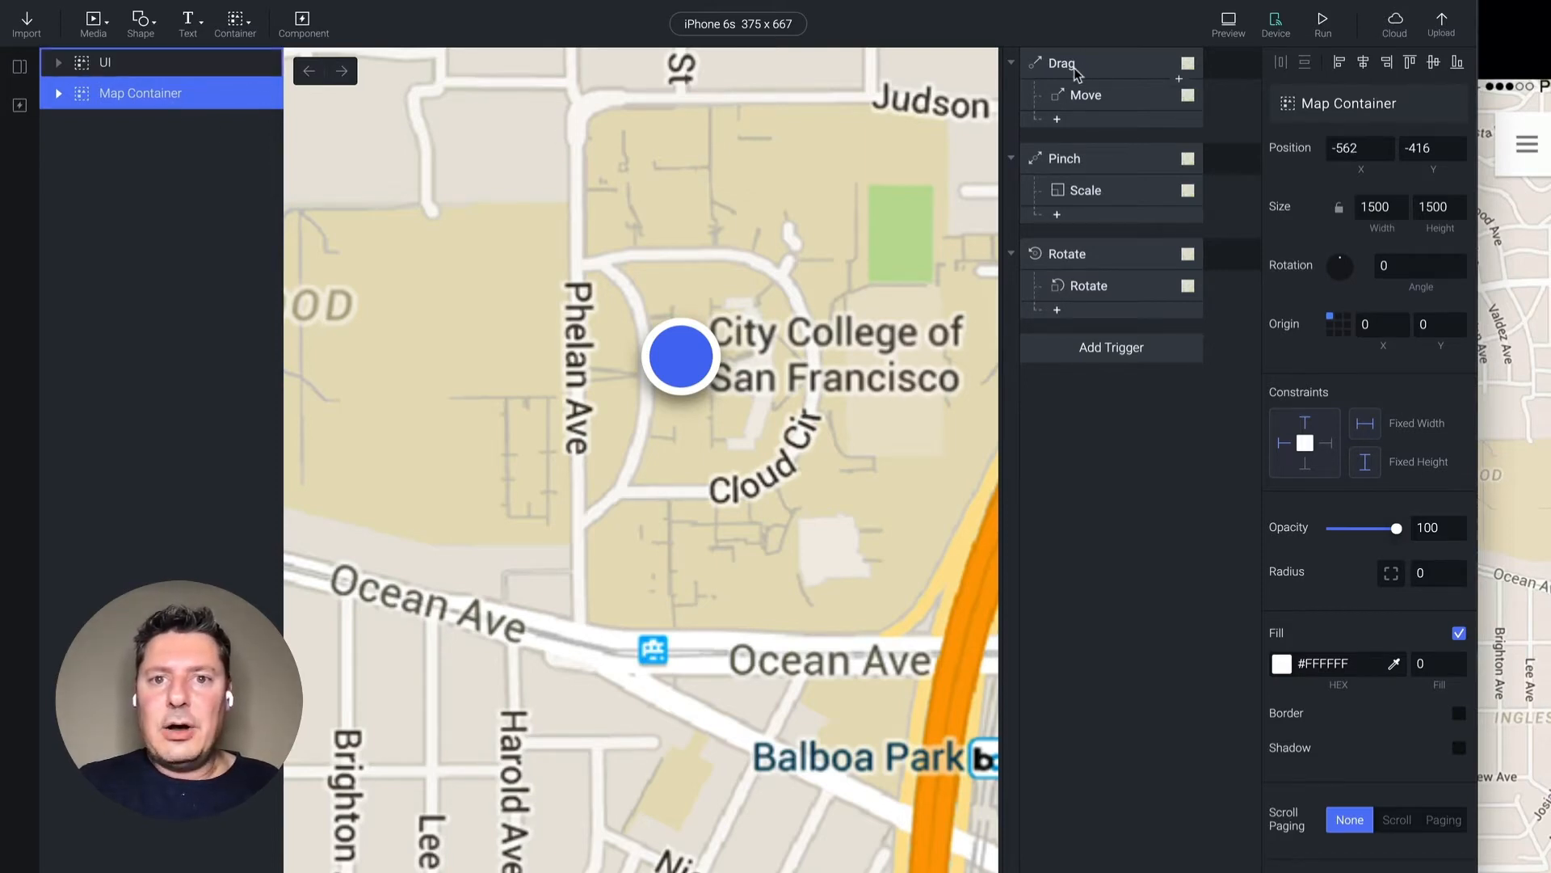
# Retarget the Drag, Pinch and Rotate triggers to Map Container.
pyautogui.click(57, 93)
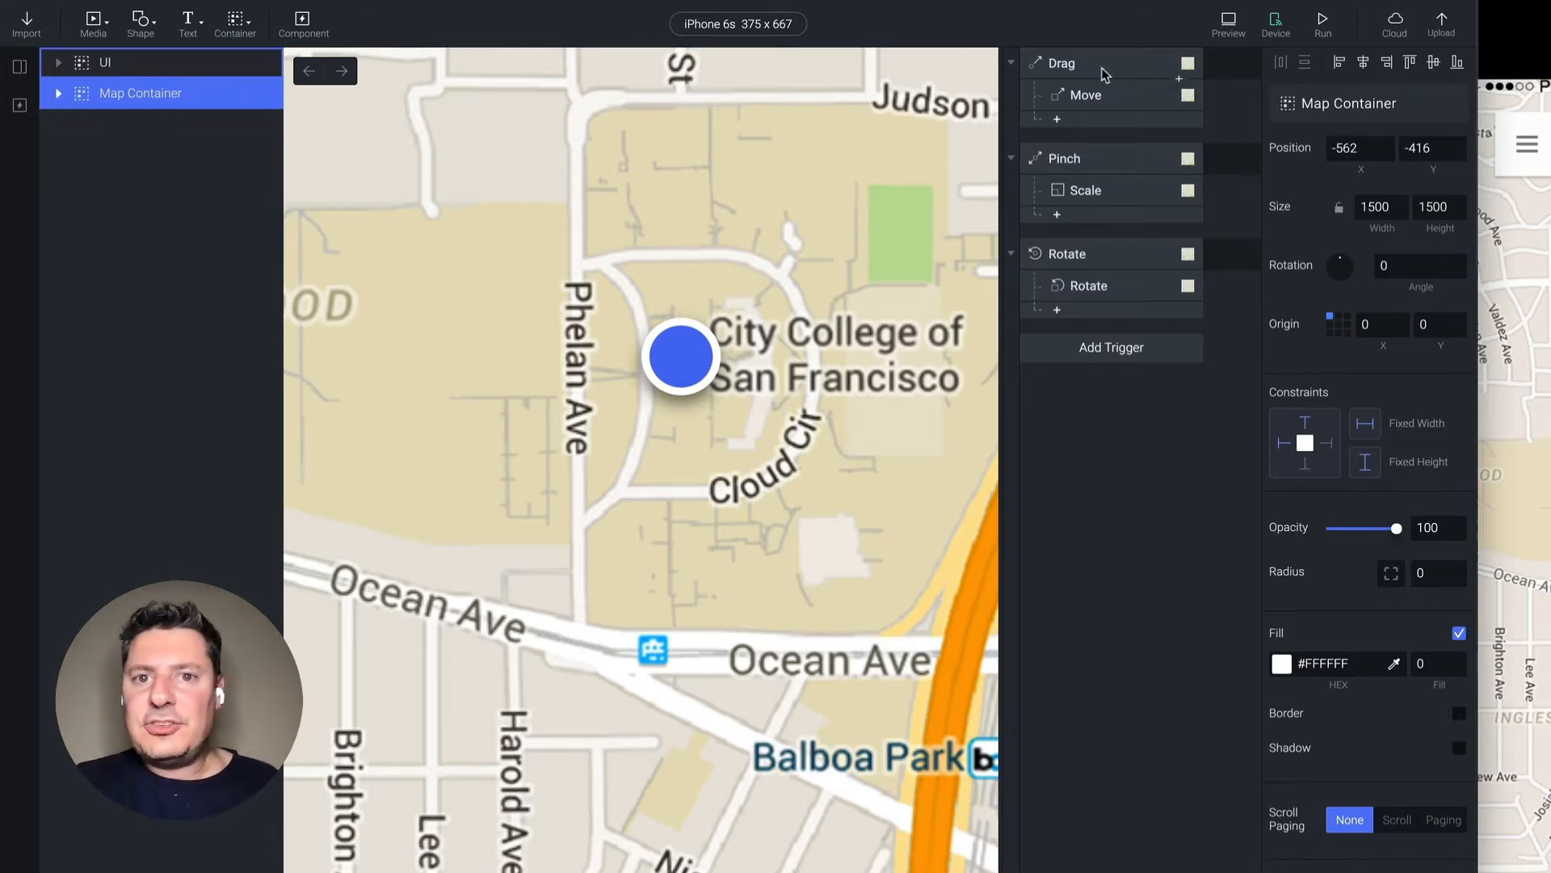
pyautogui.click(1062, 62)
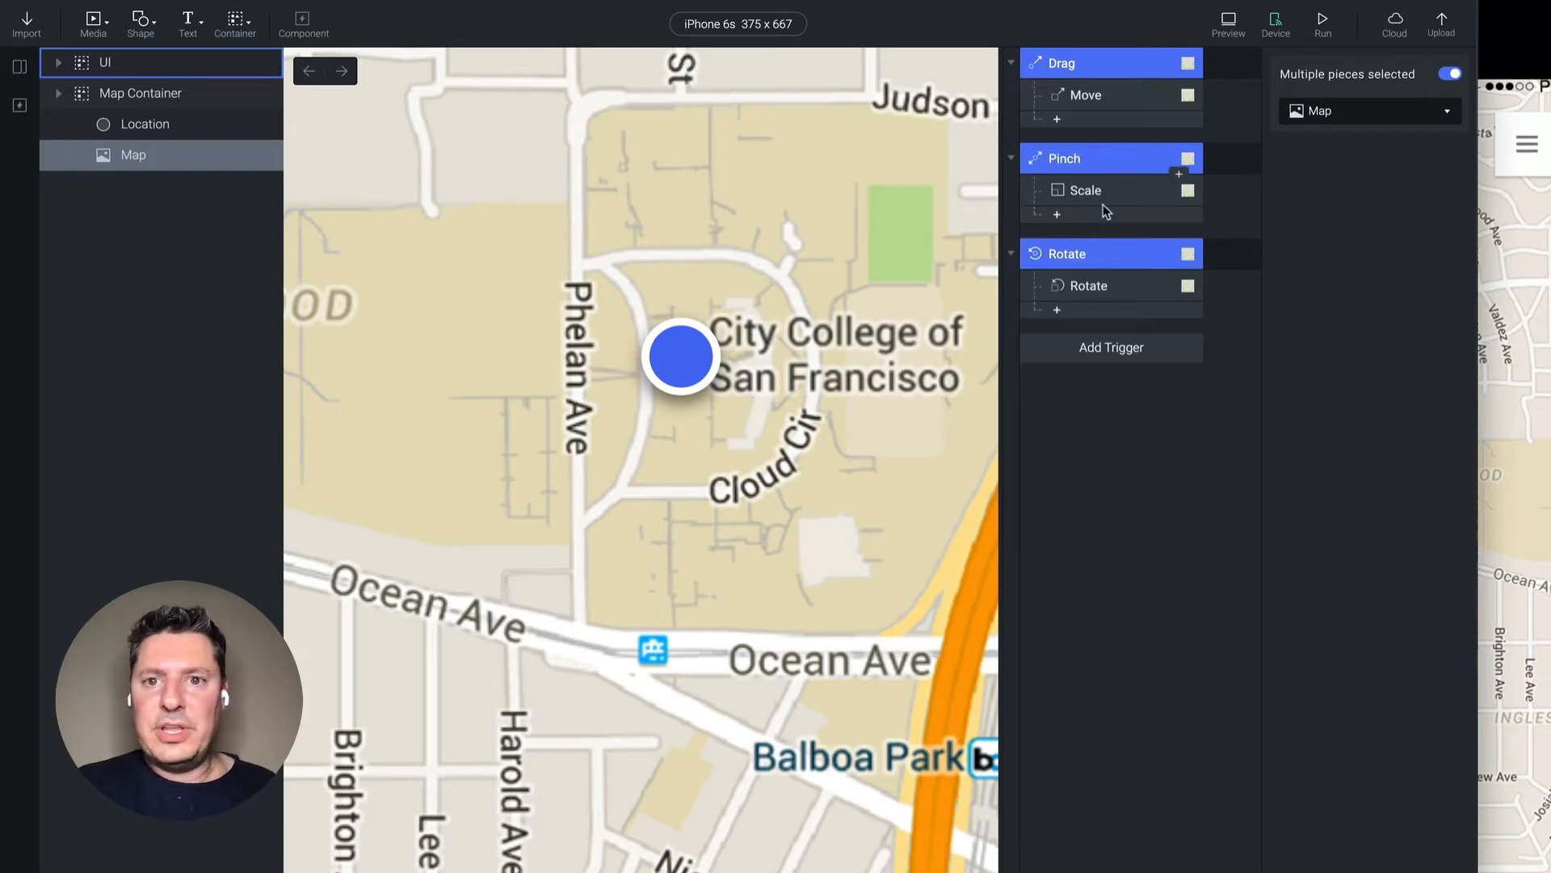
pyautogui.click(1370, 109)
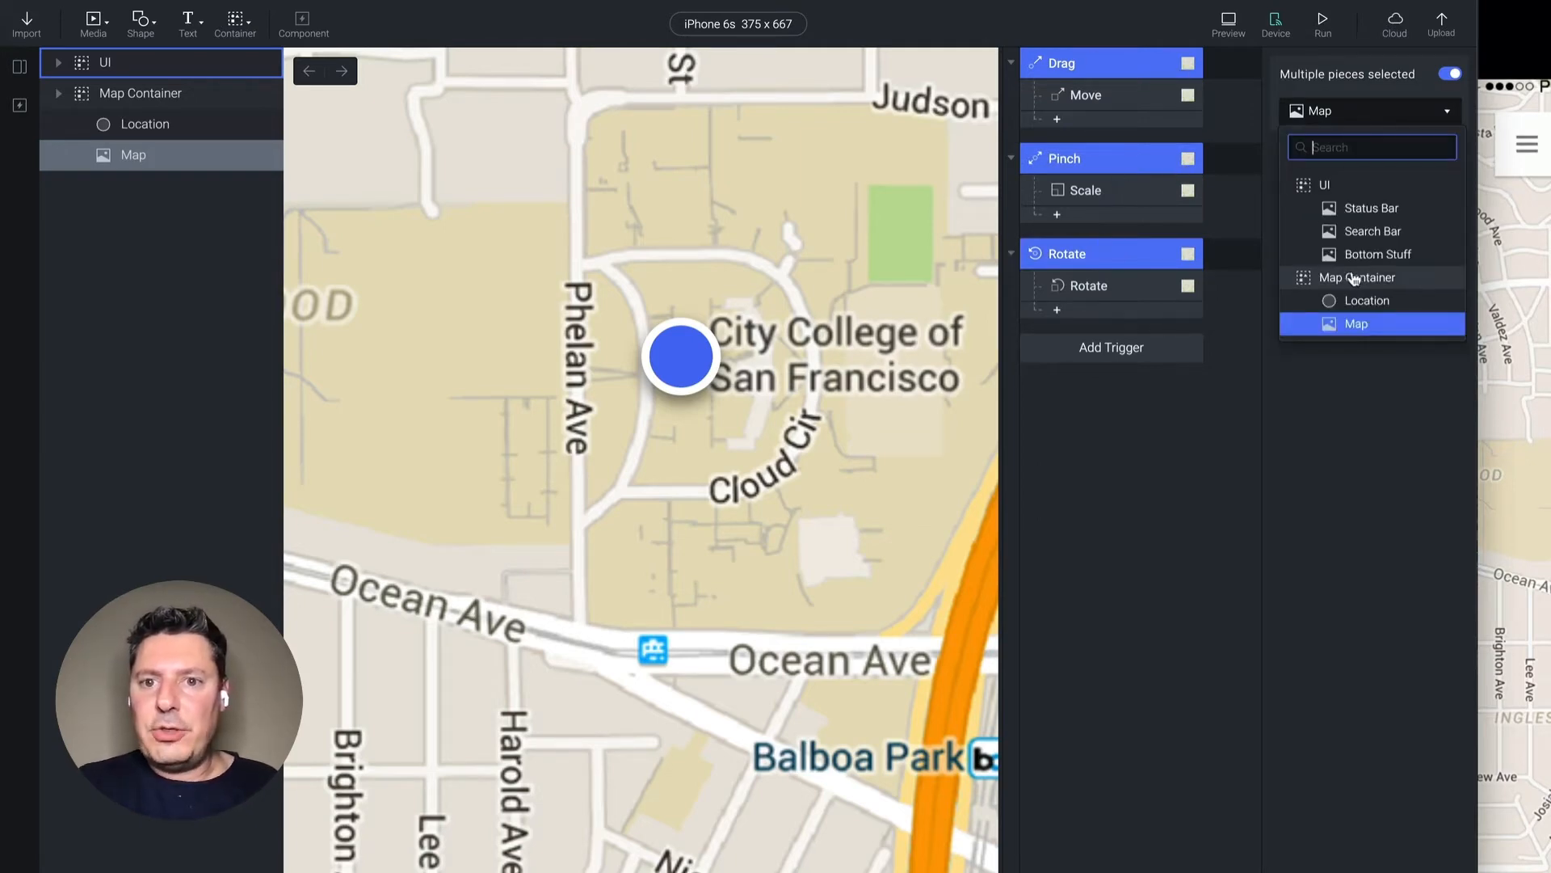
pyautogui.click(1357, 277)
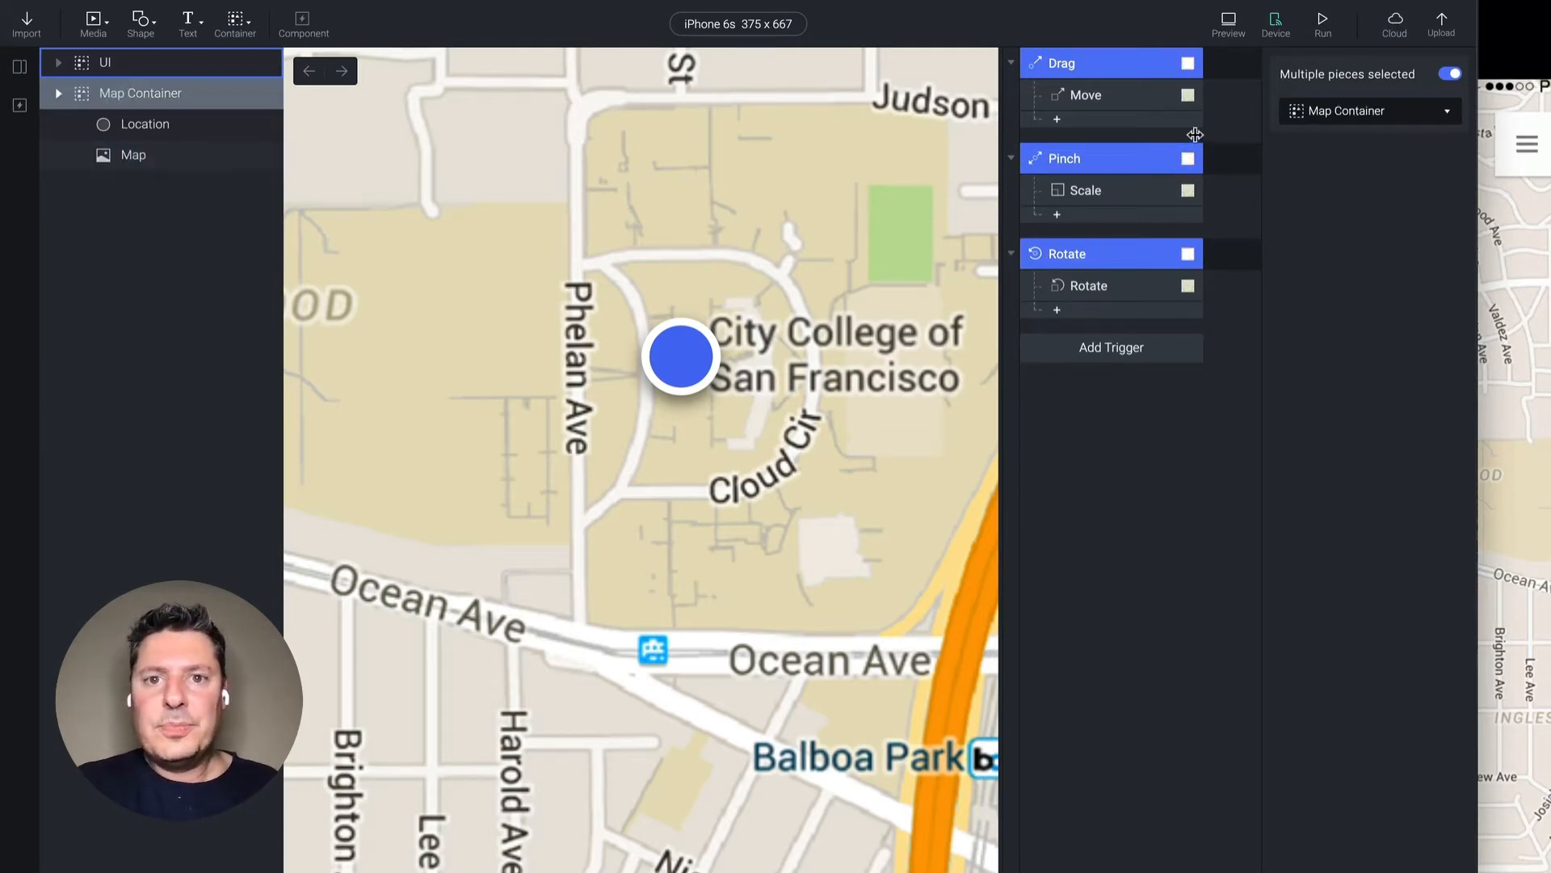
# Check the target layers of the Move and Scale responses.
pyautogui.click(1085, 94)
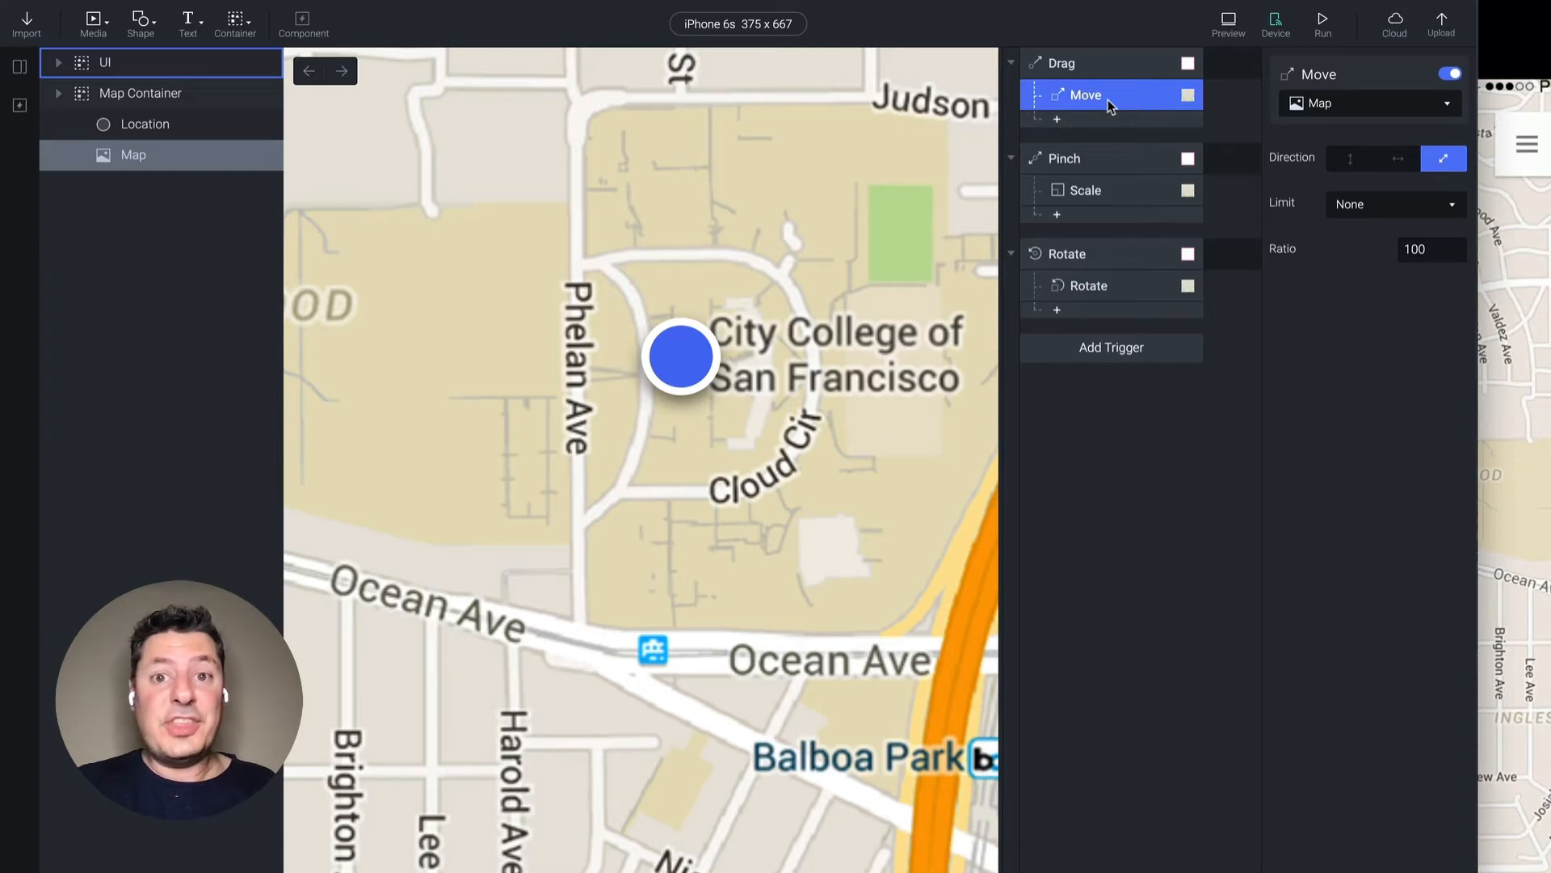
pyautogui.moveTo(1104, 144)
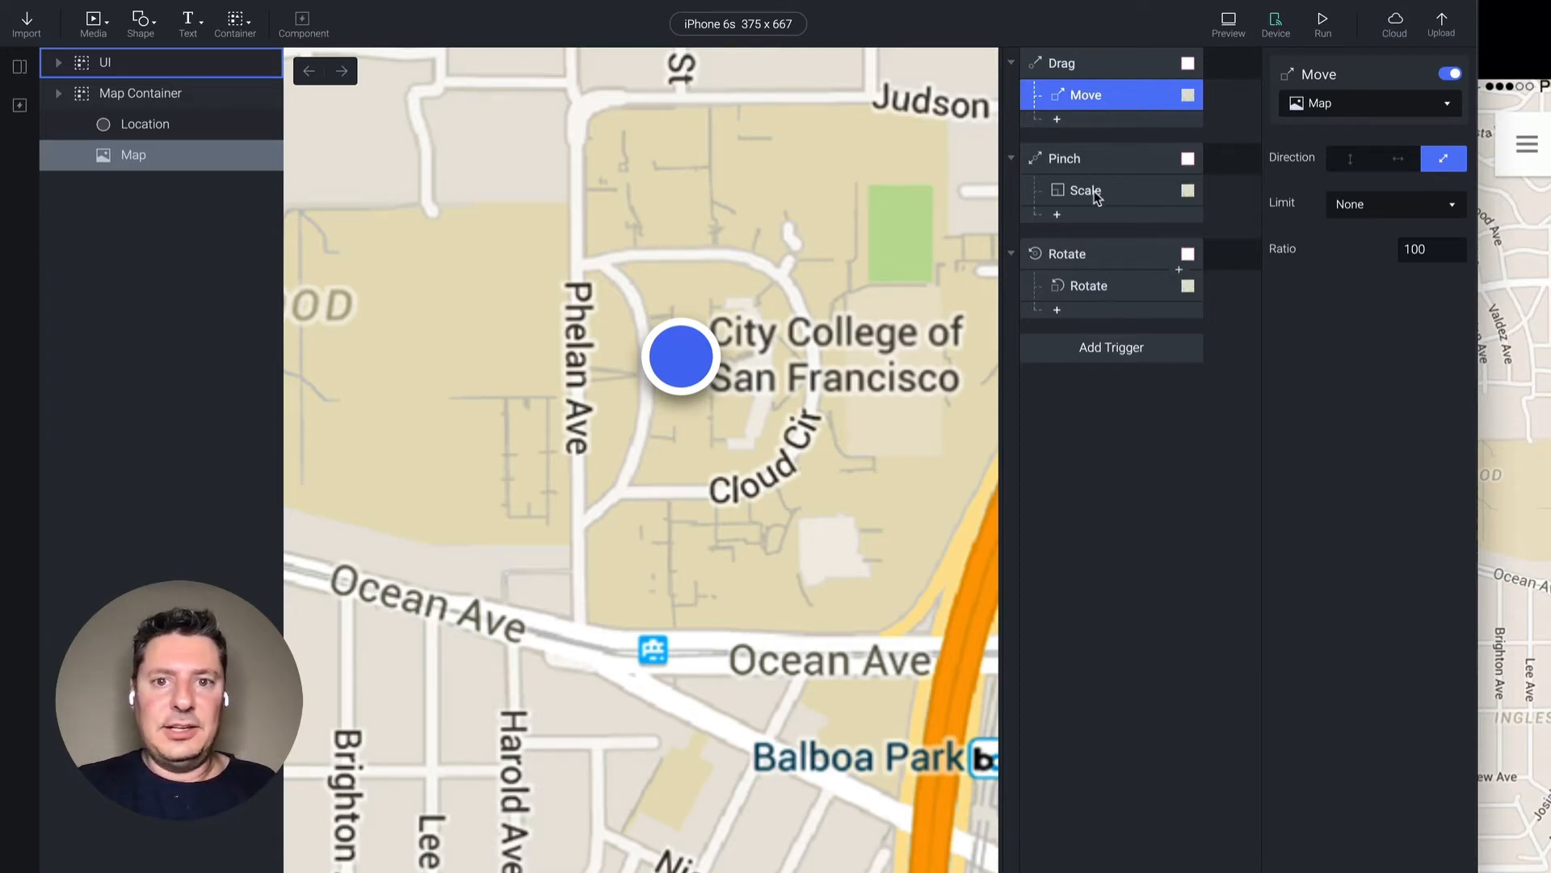
pyautogui.moveTo(1105, 158)
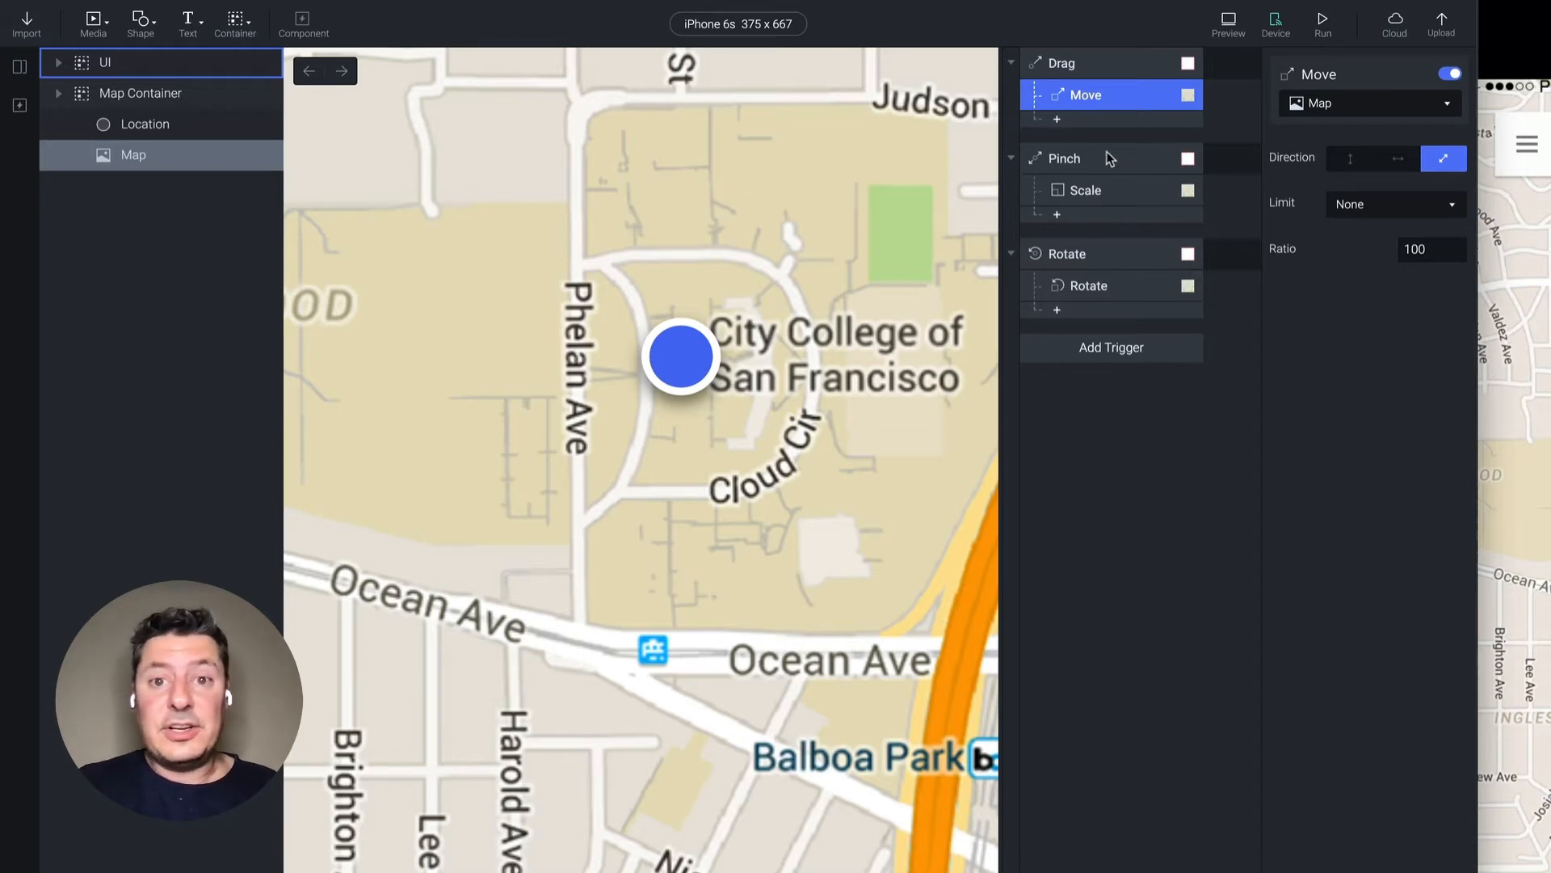
pyautogui.click(1370, 102)
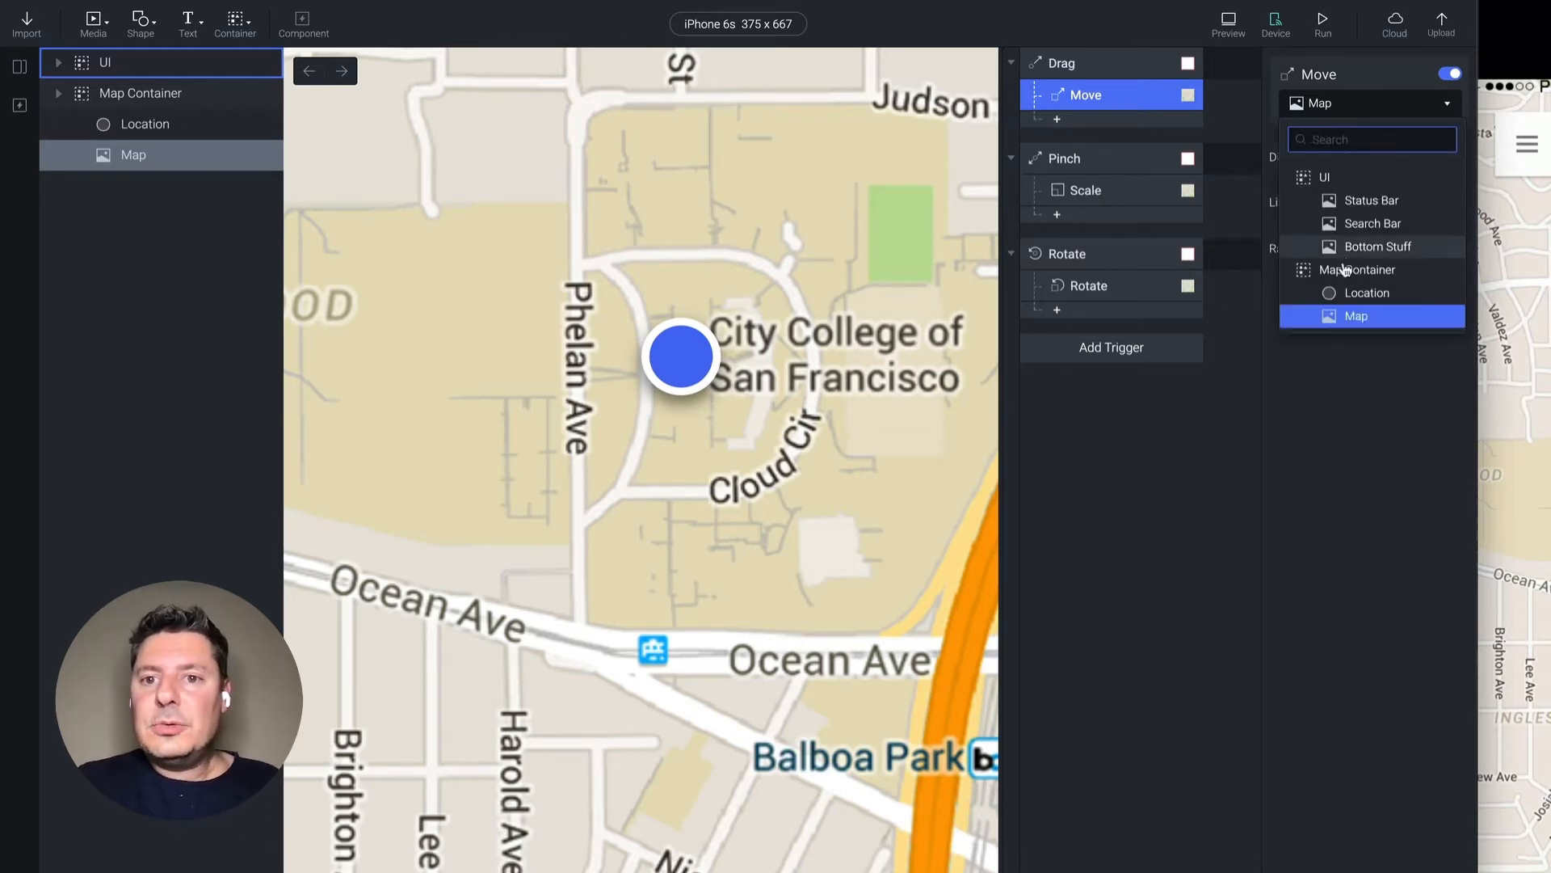
pyautogui.click(1085, 190)
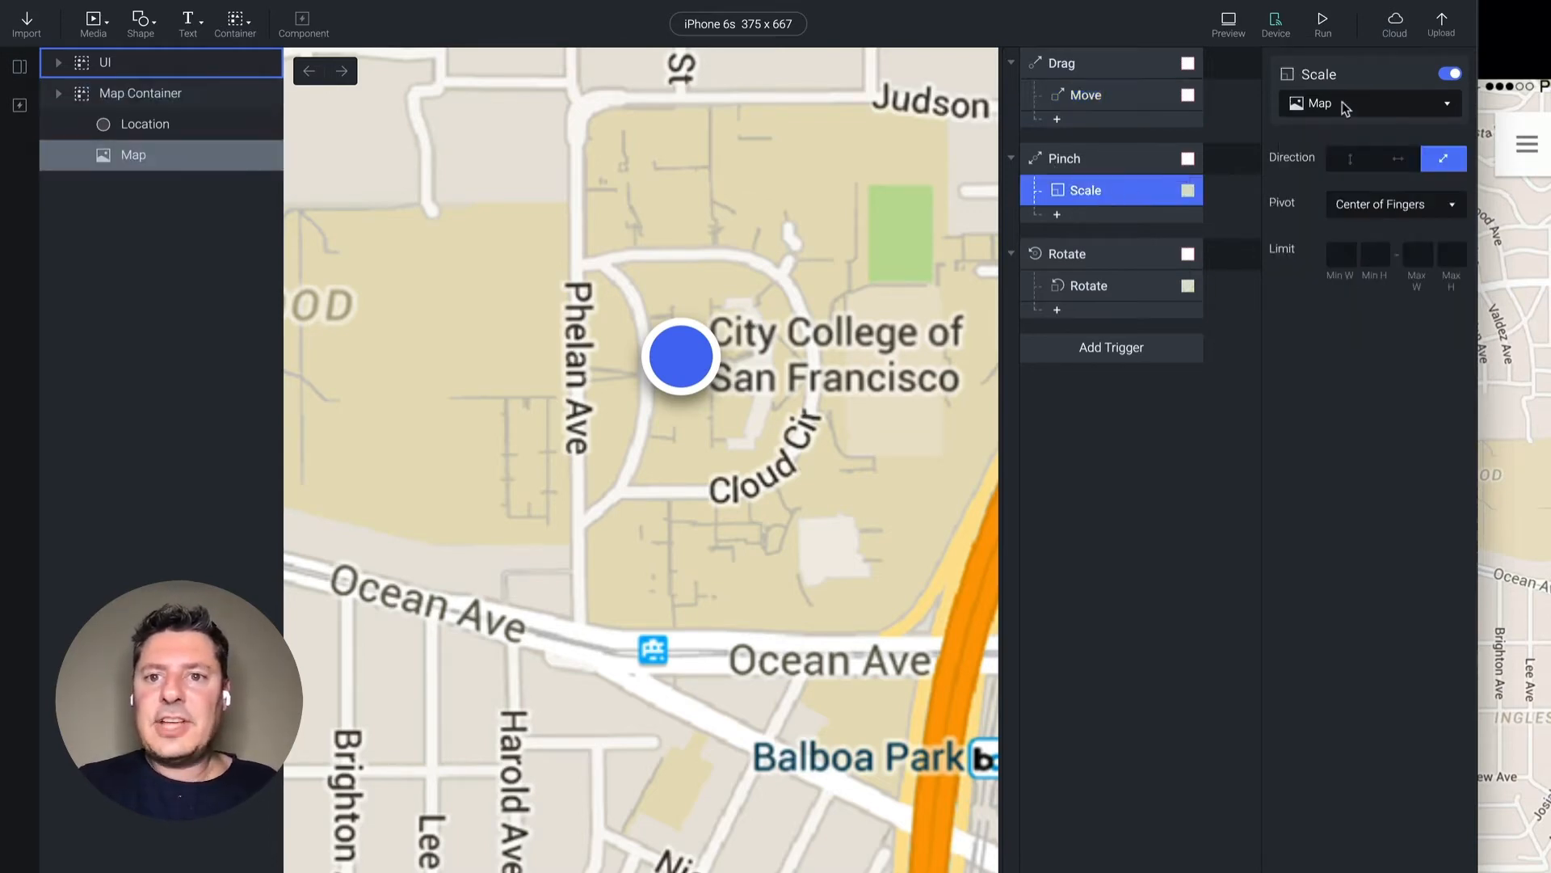
pyautogui.click(1089, 286)
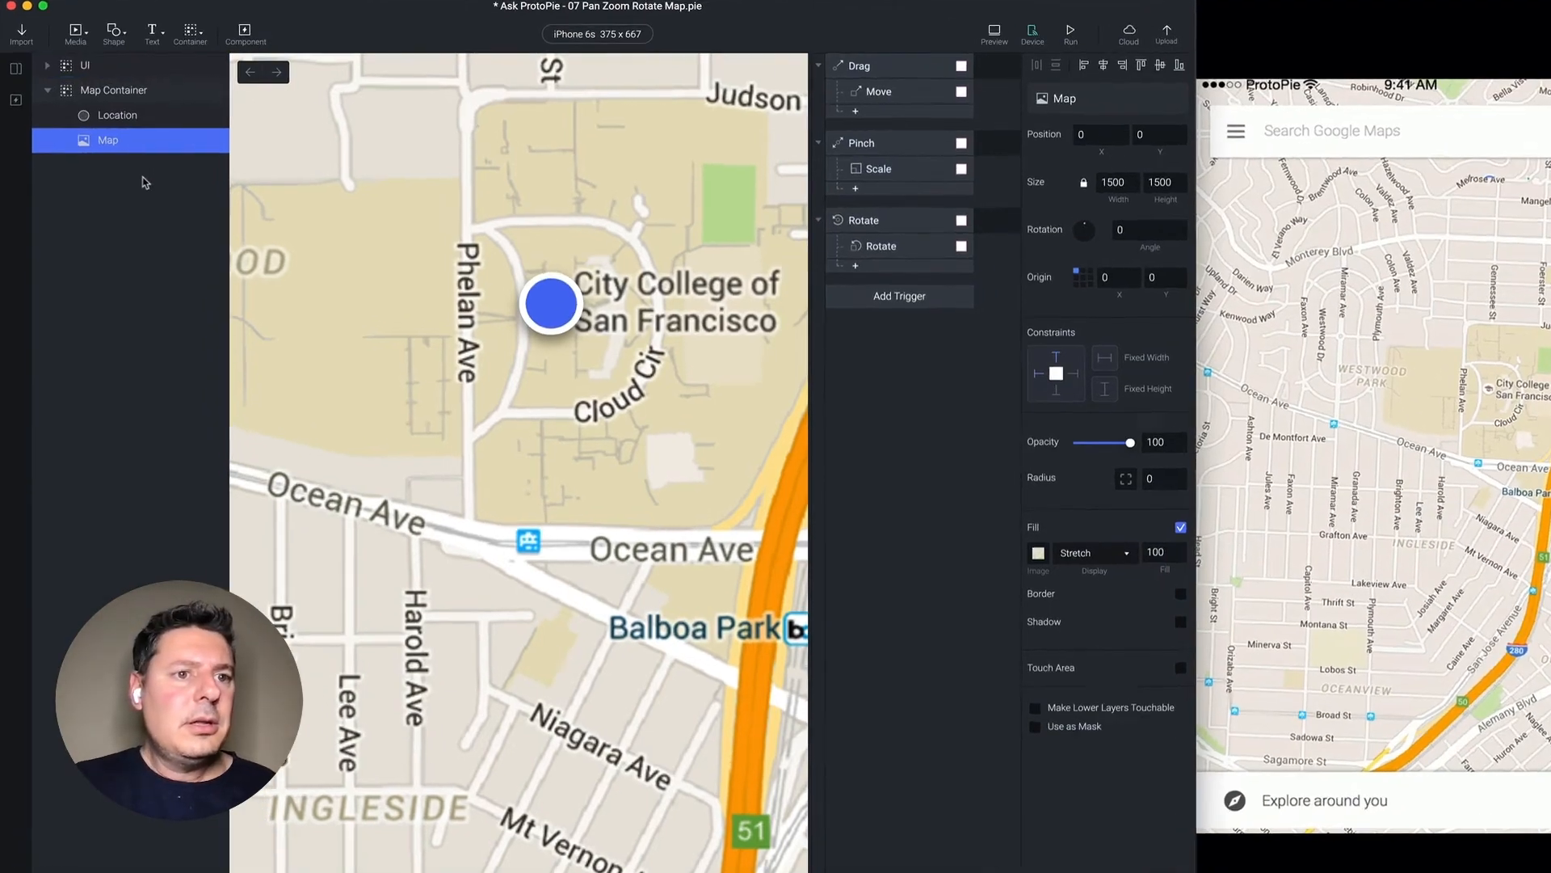
pyautogui.click(116, 115)
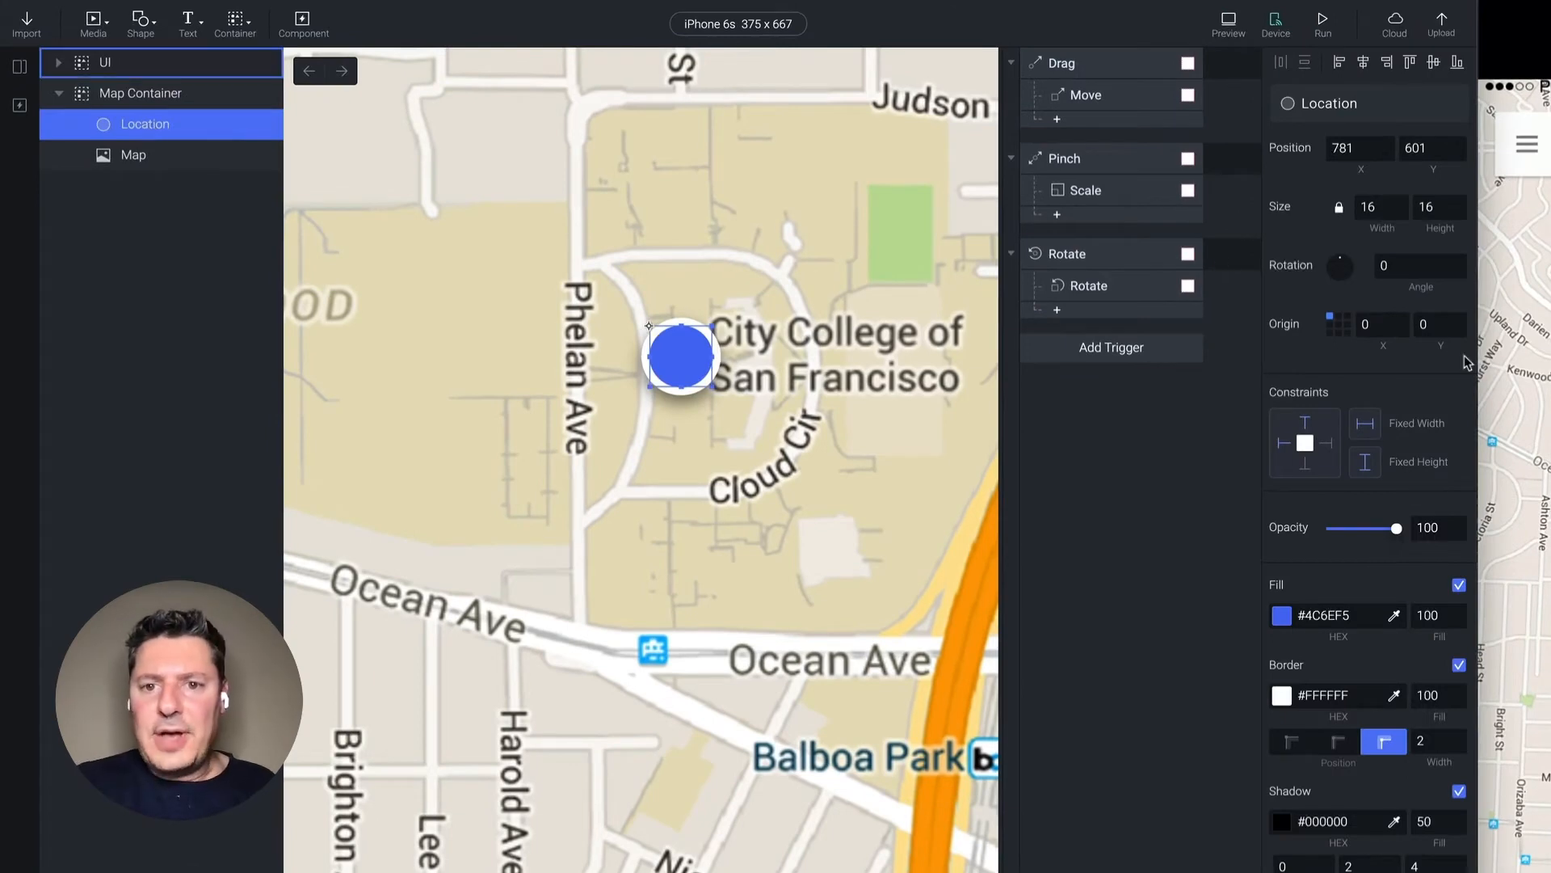
pyautogui.click(1304, 442)
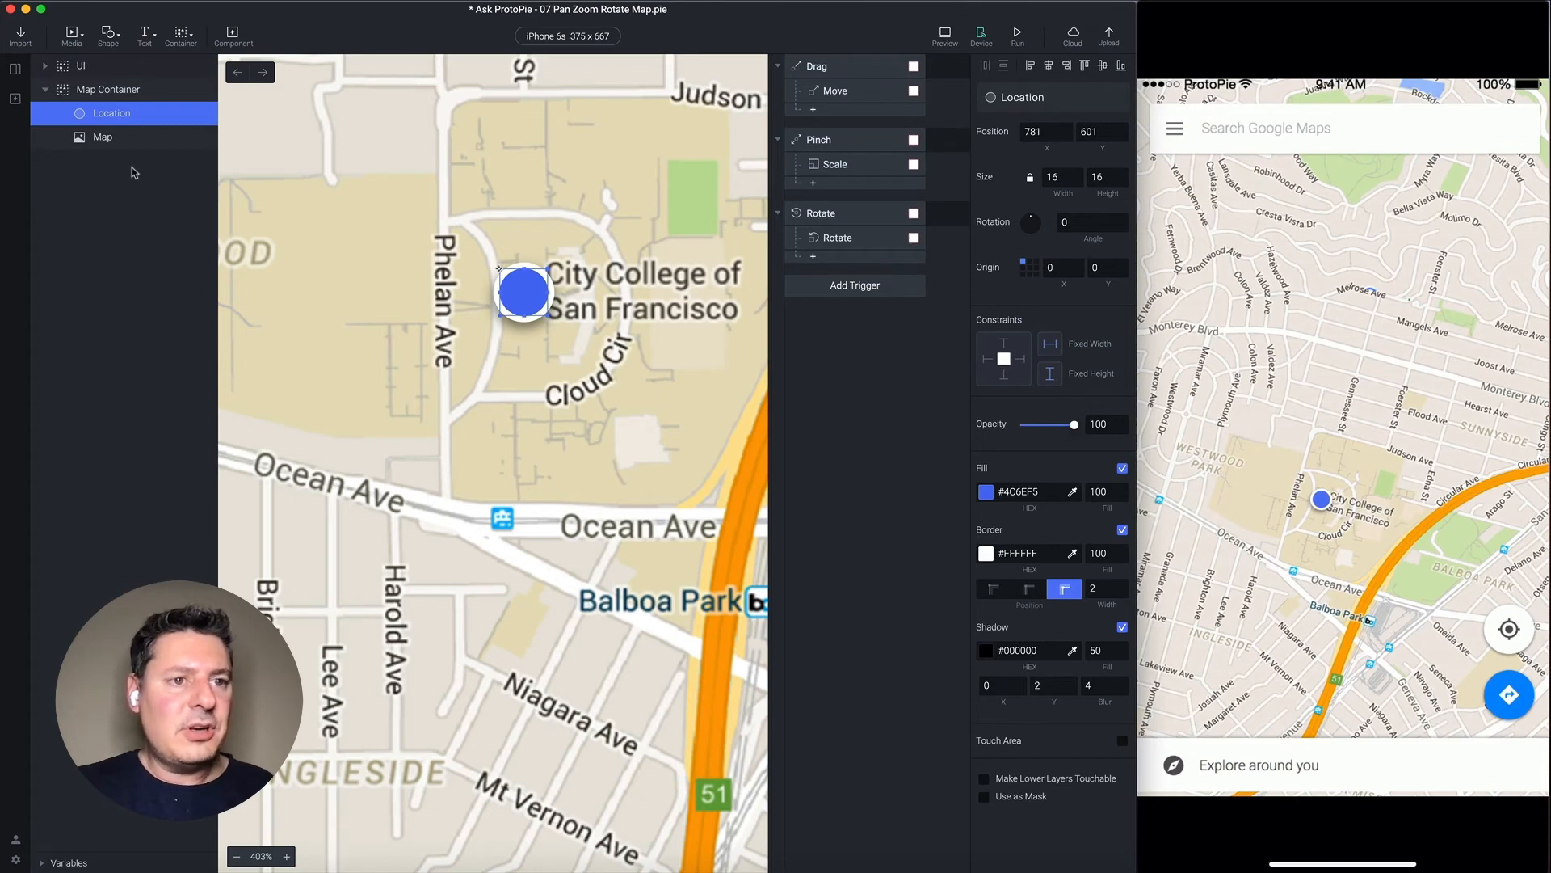
# Zoom the canvas to 100% and test drag-panning the map in the preview.
pyautogui.click(79, 65)
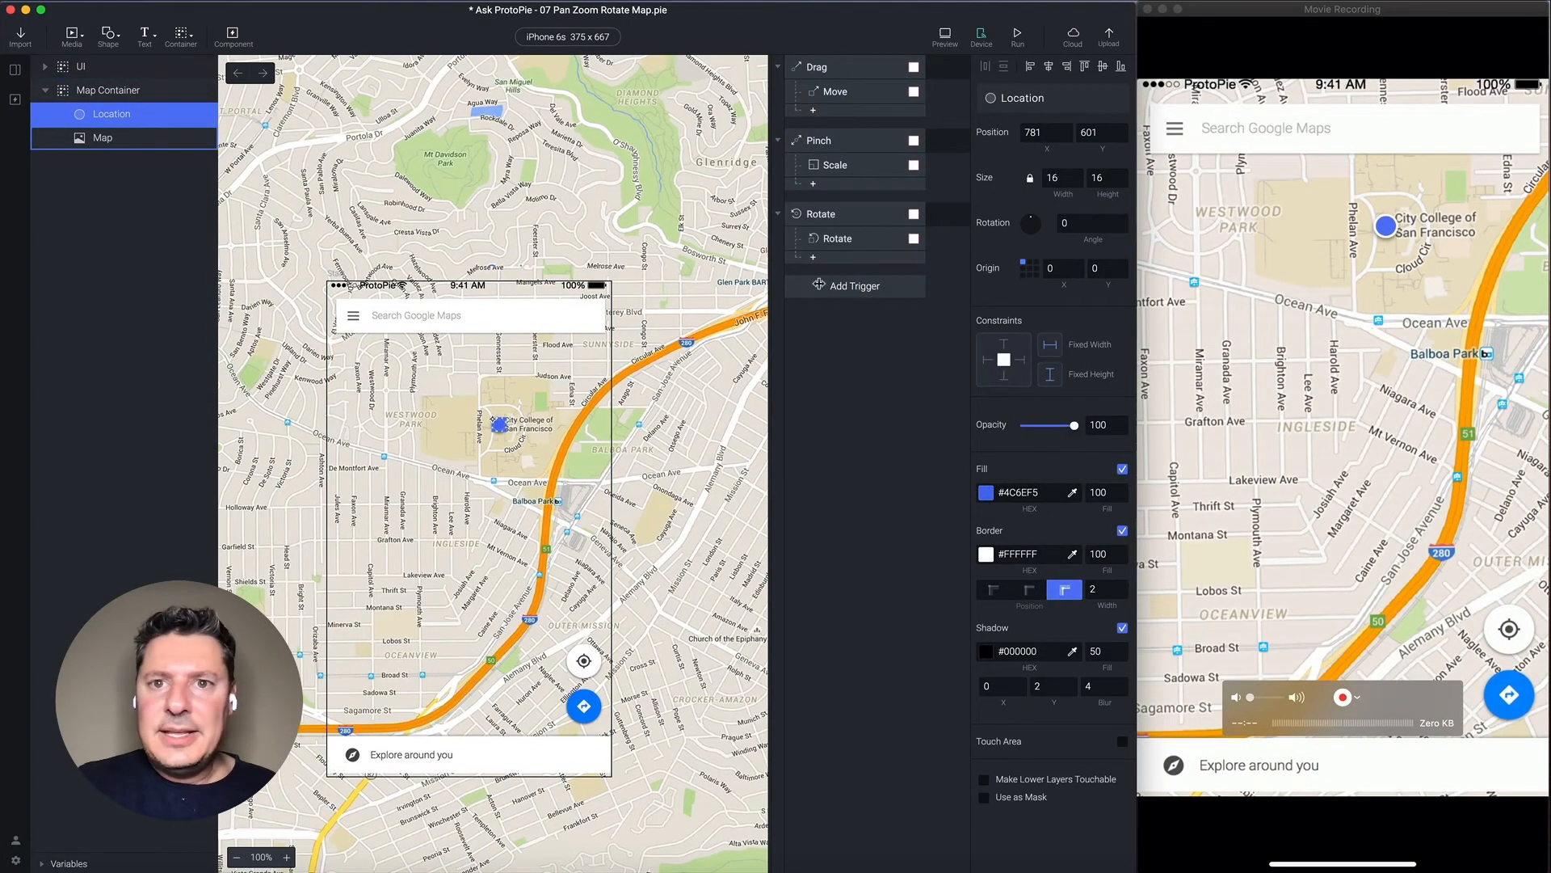
# Select Map Container to centre the City College campus in the phone frame.
pyautogui.click(107, 90)
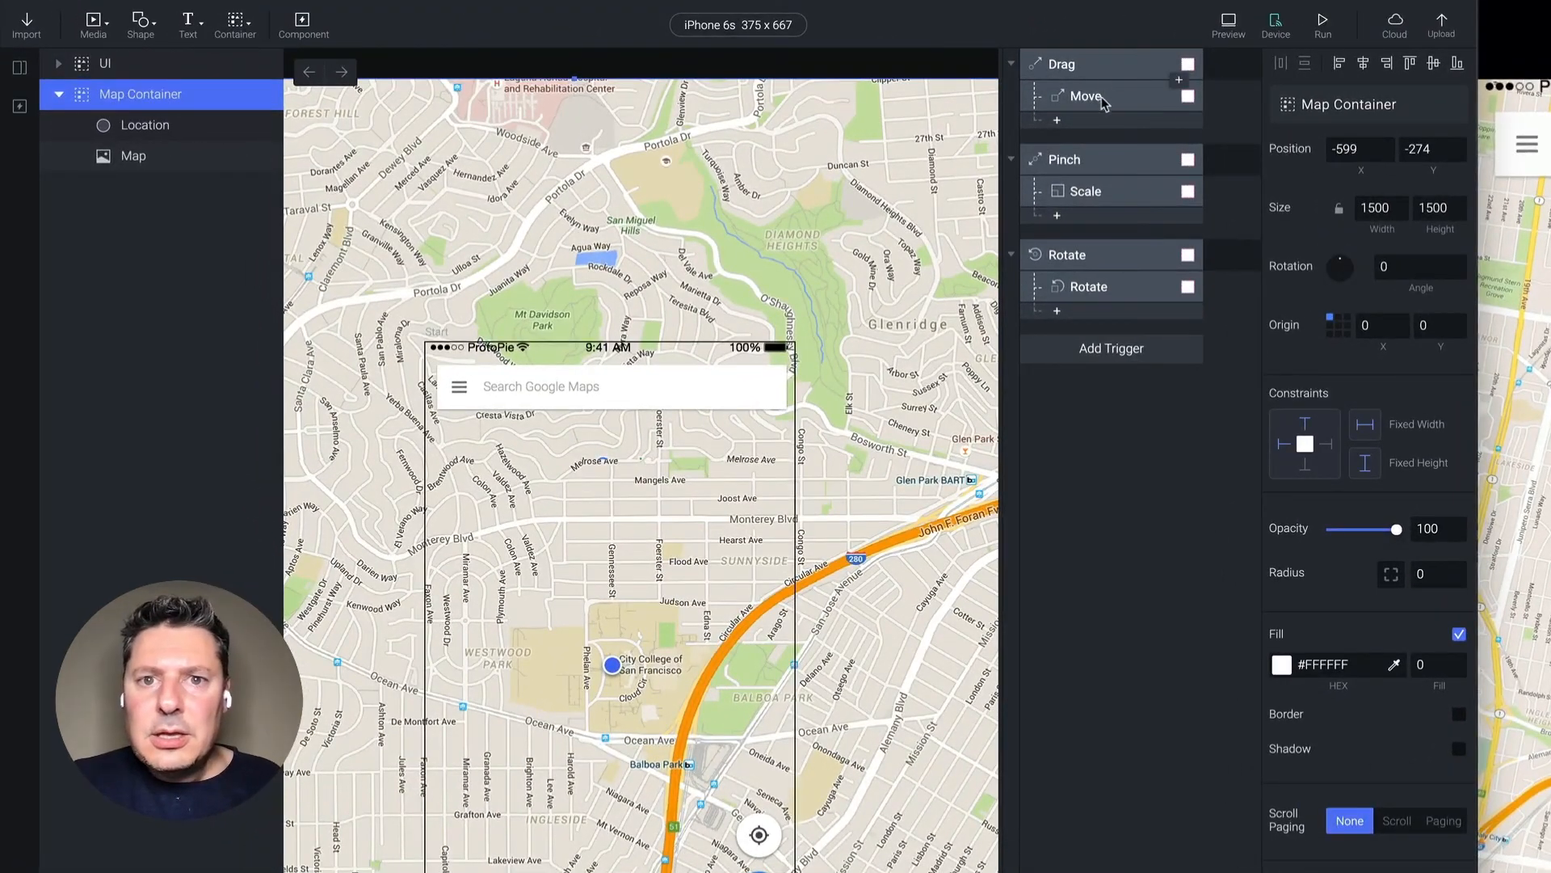
# Set minimum size limits on the Scale response and max width and height to 5000.
pyautogui.click(1085, 190)
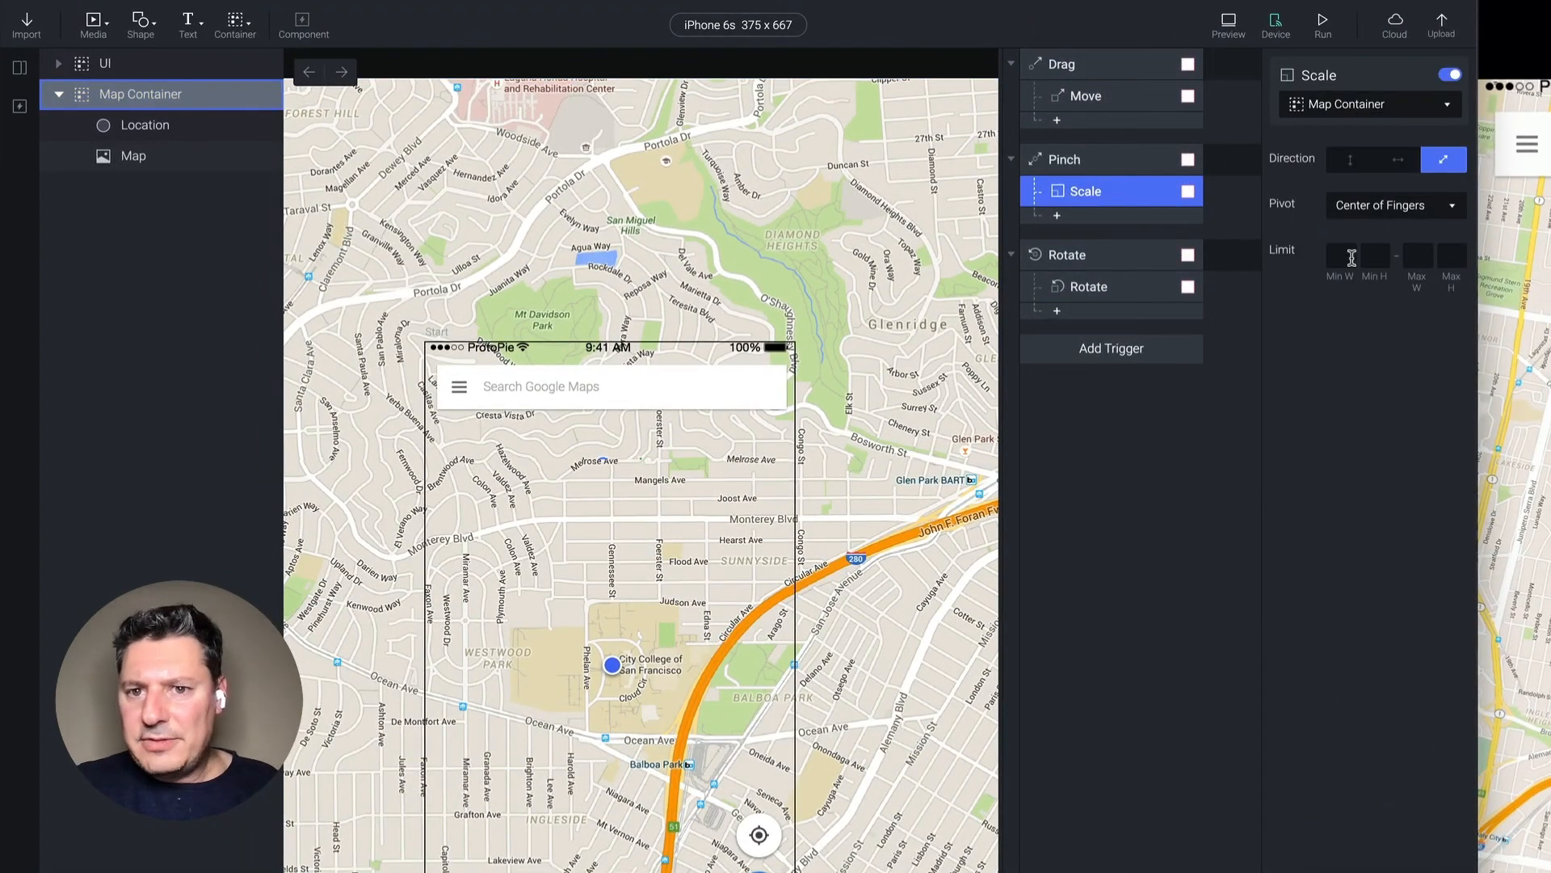
pyautogui.click(1341, 256)
pyautogui.write('100')
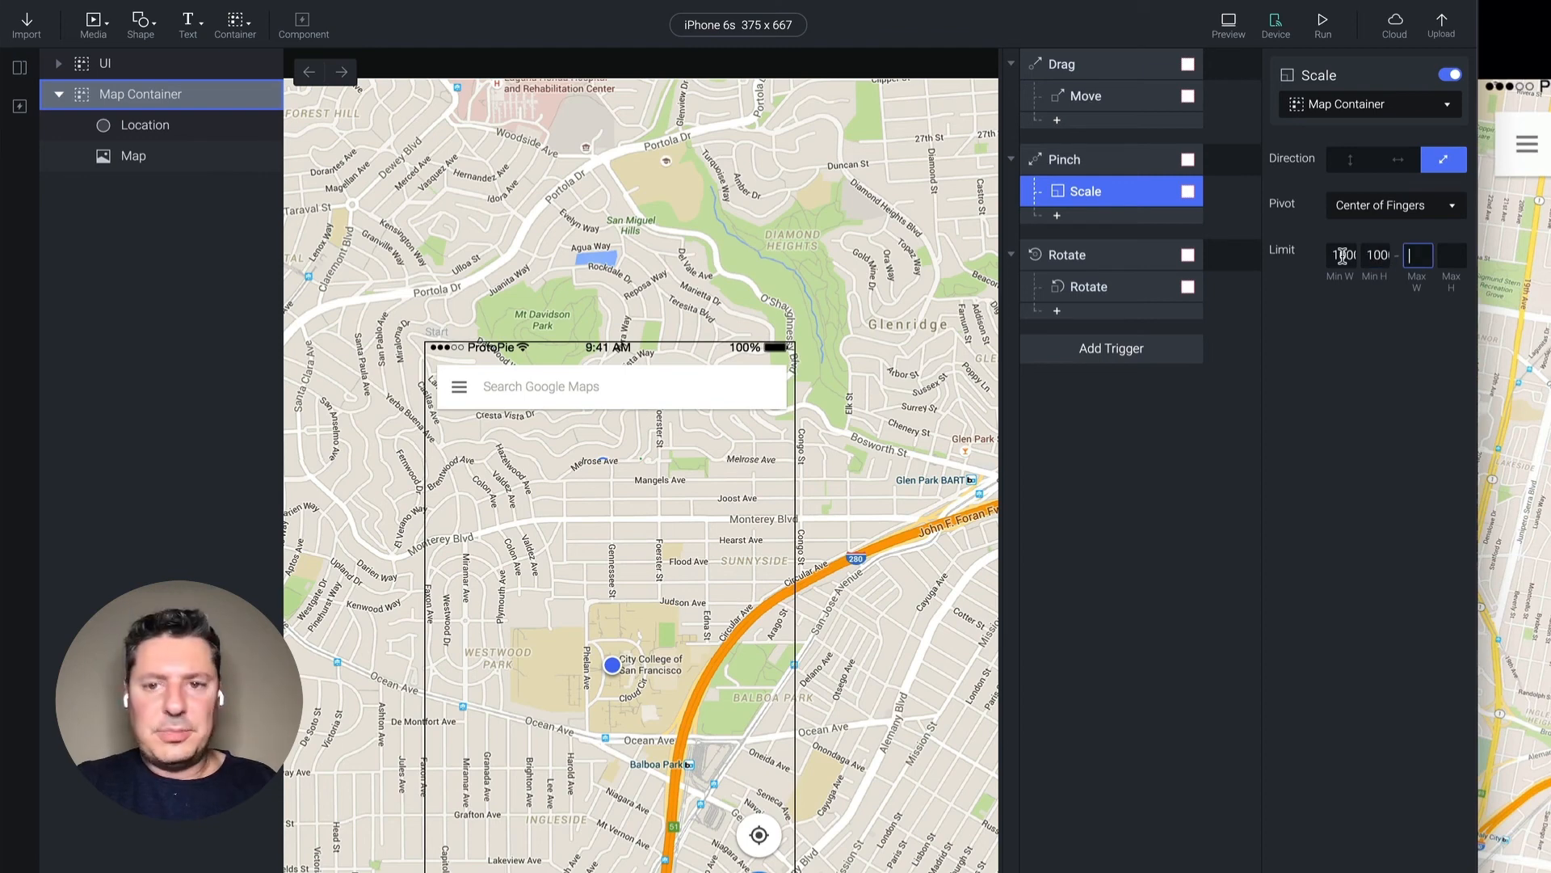
pyautogui.write('5000')
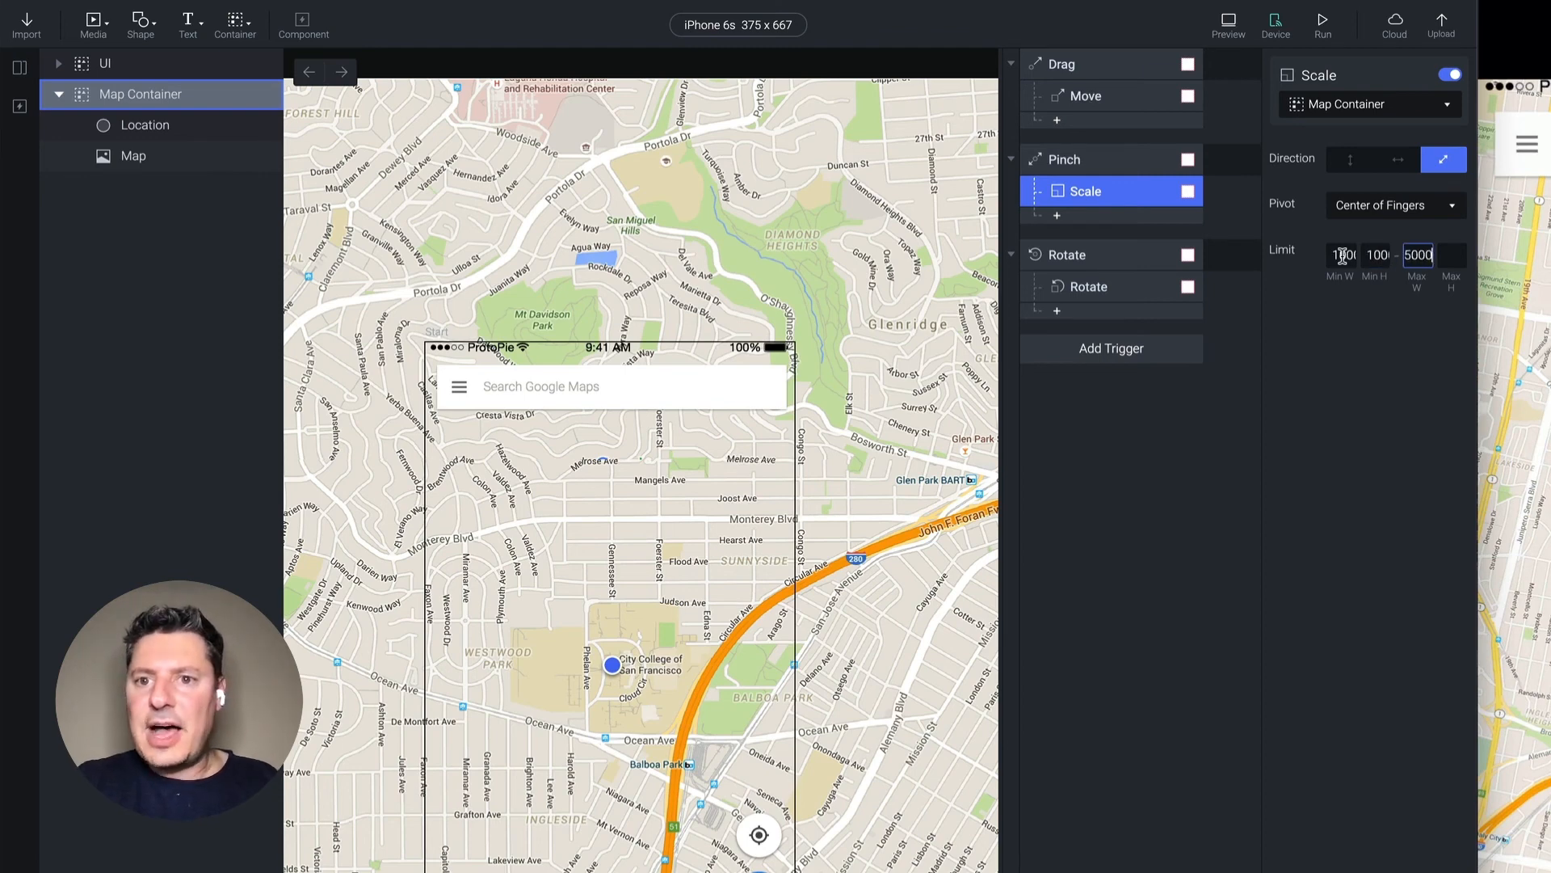
pyautogui.click(1451, 255)
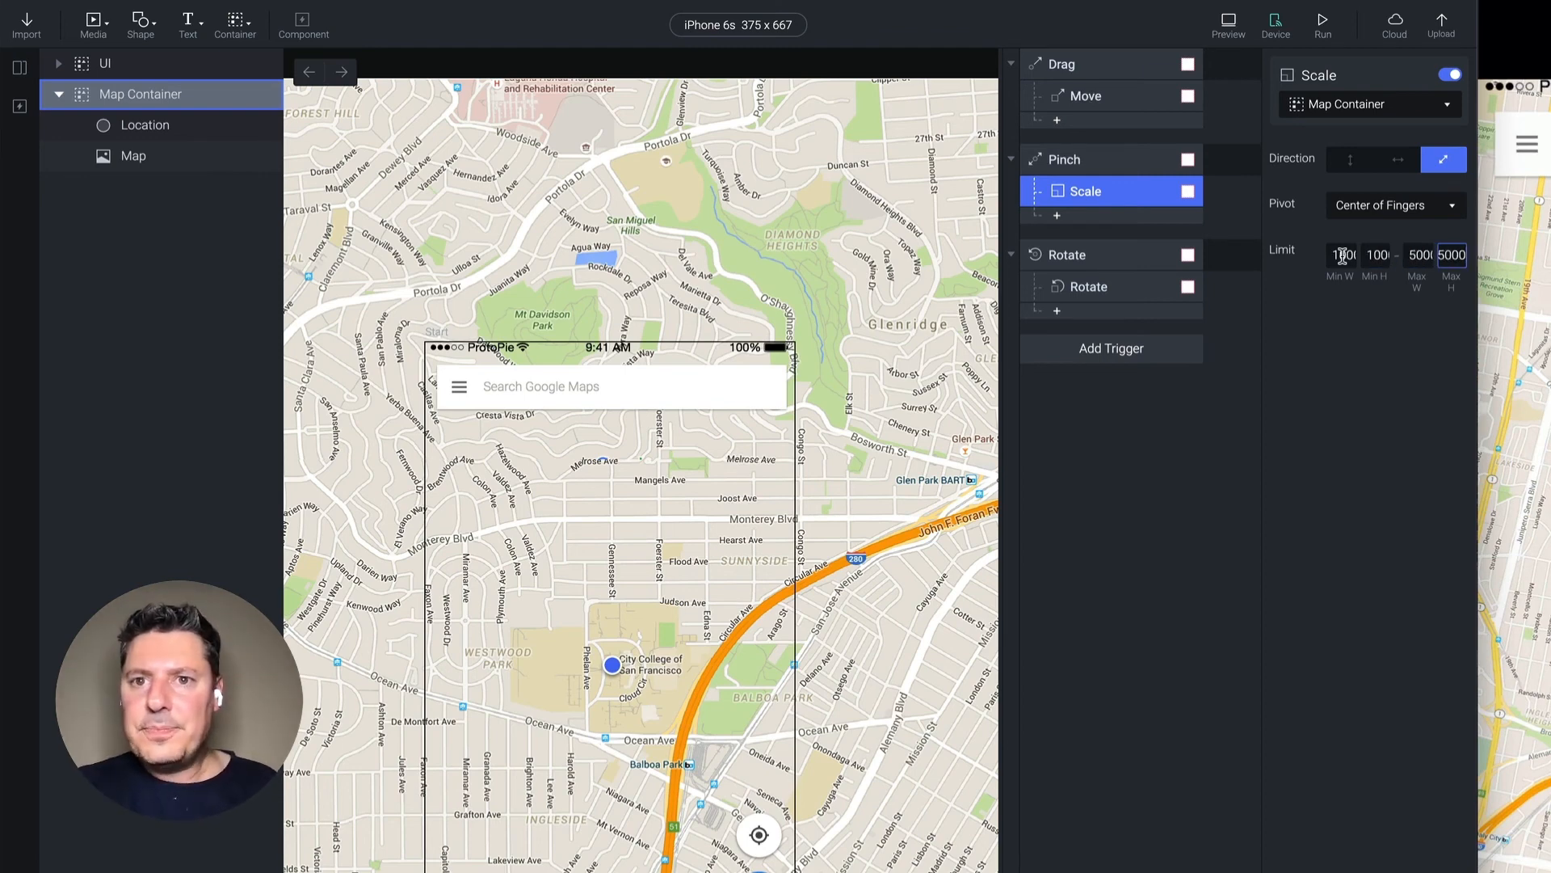